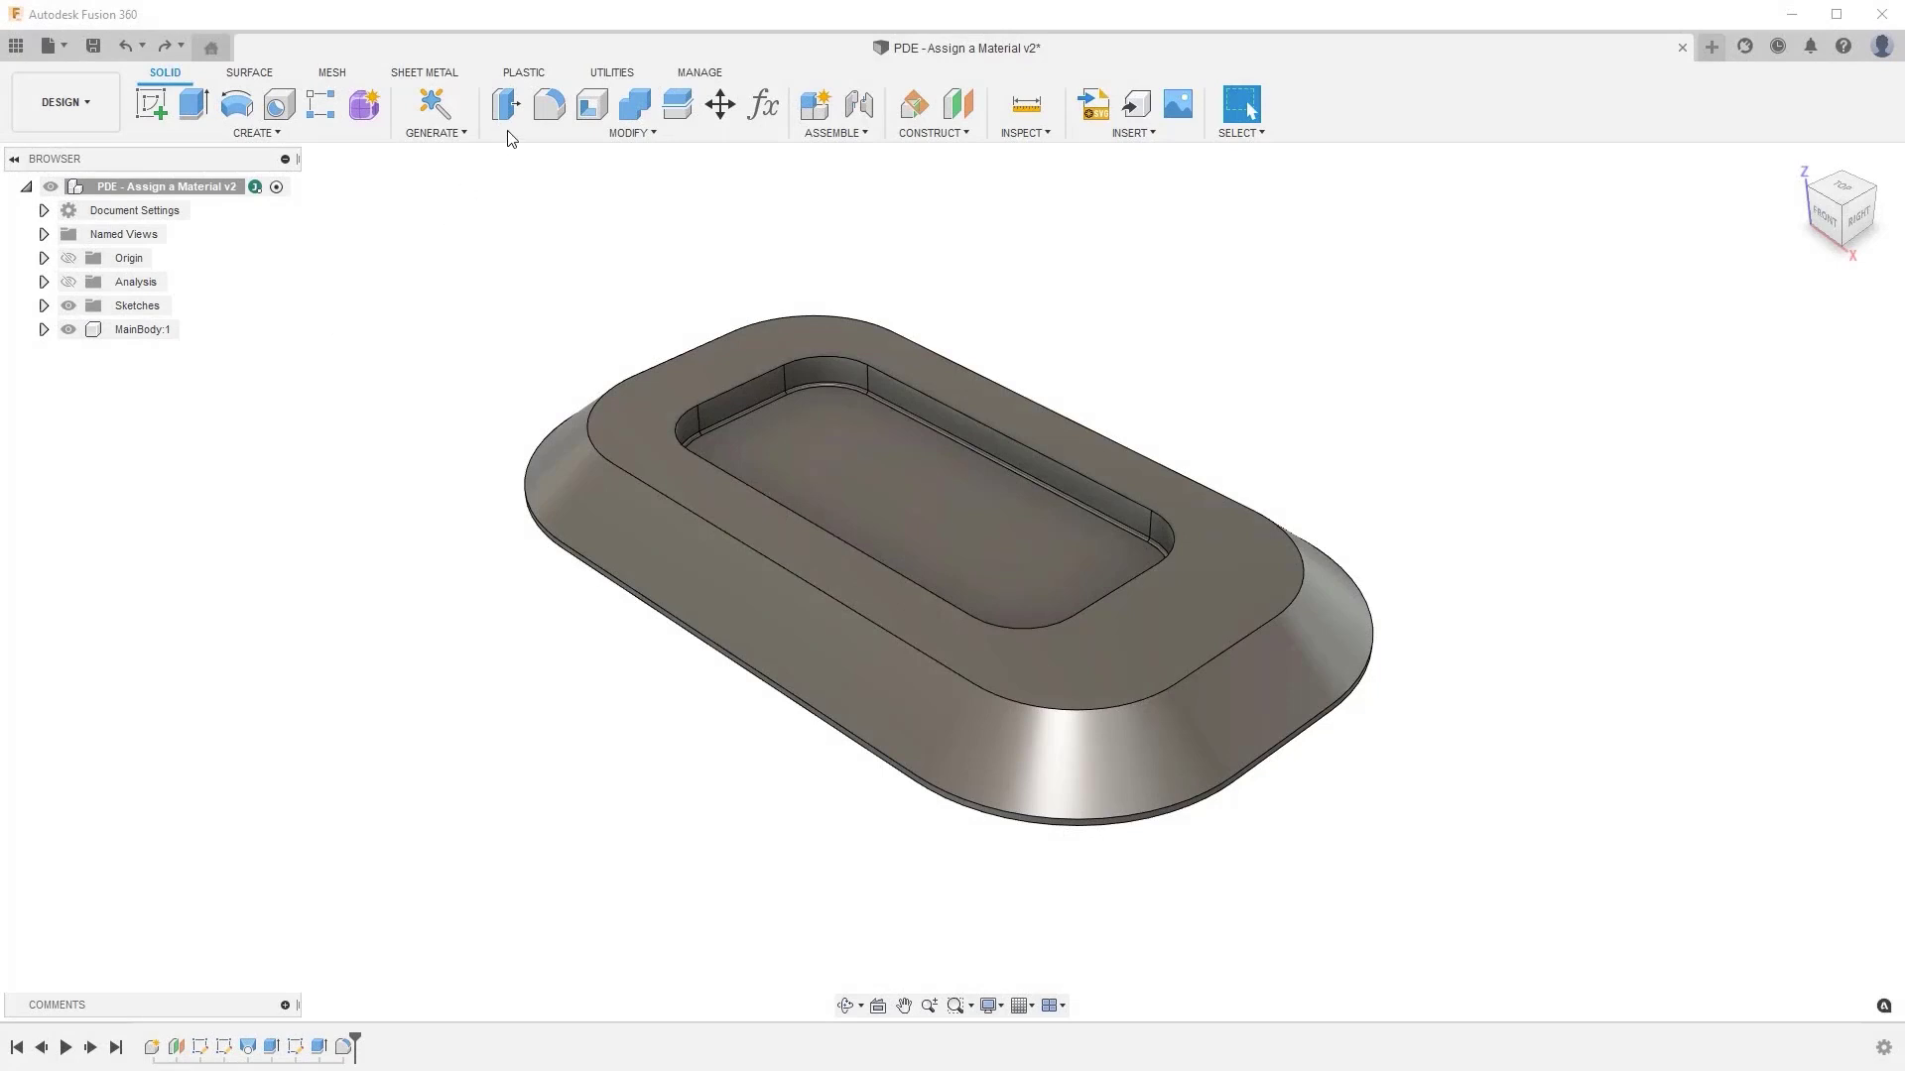
- Start Assign Plastic Rule from the Plastic design tools' Setup menu
click(524, 71)
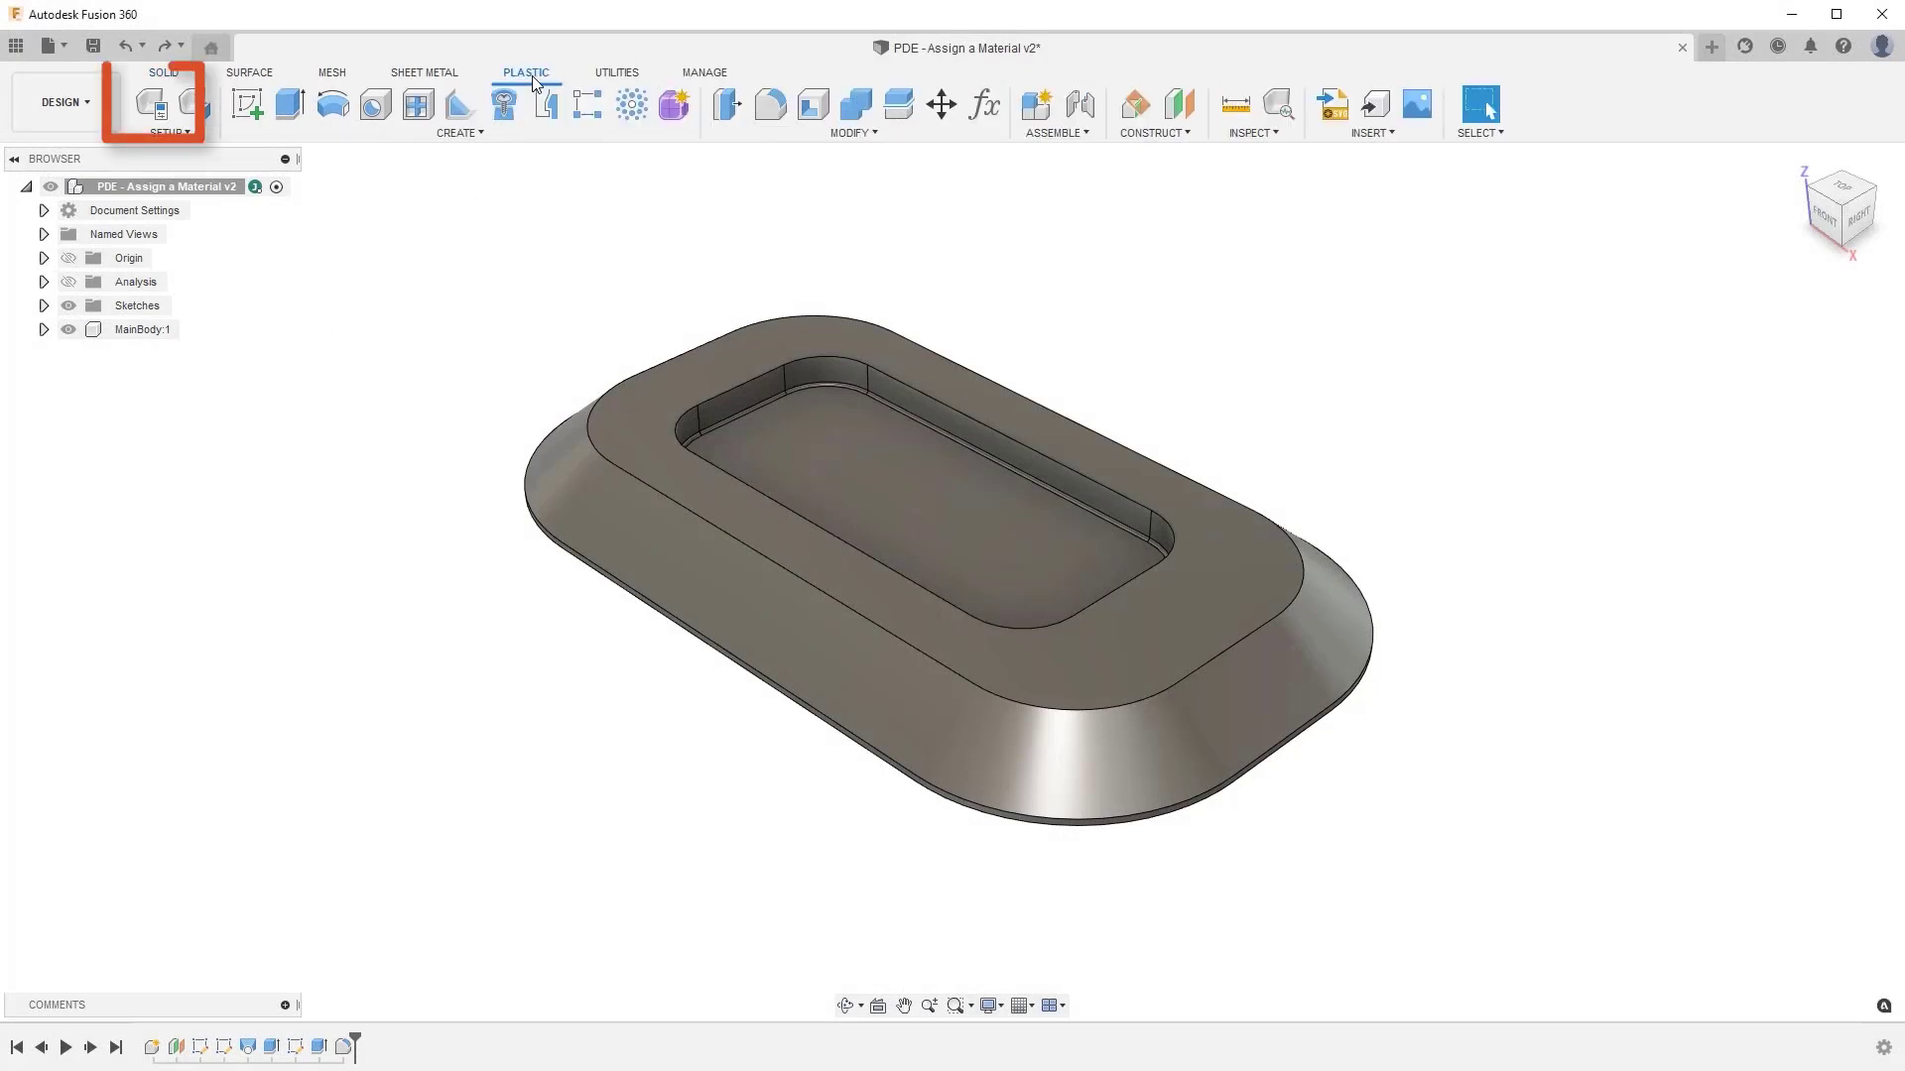
mouse_move(185, 108)
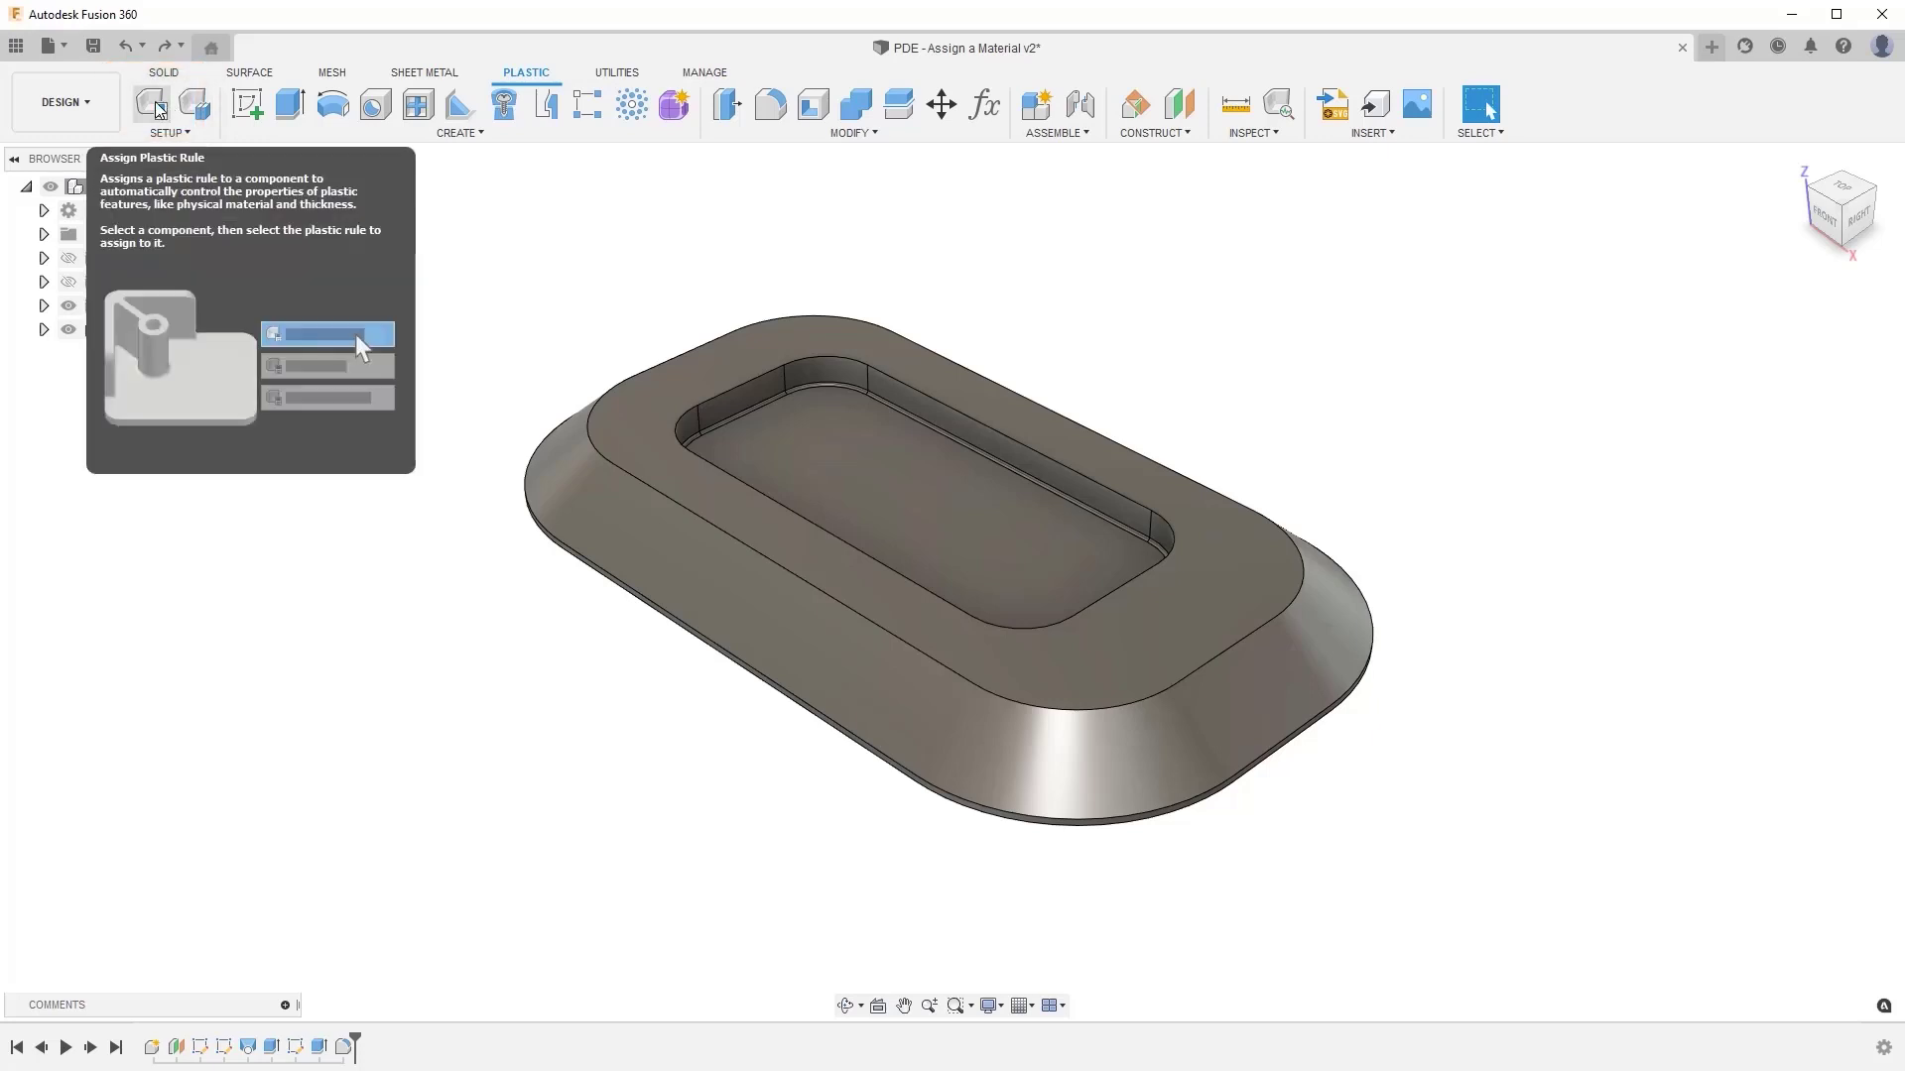
click(151, 103)
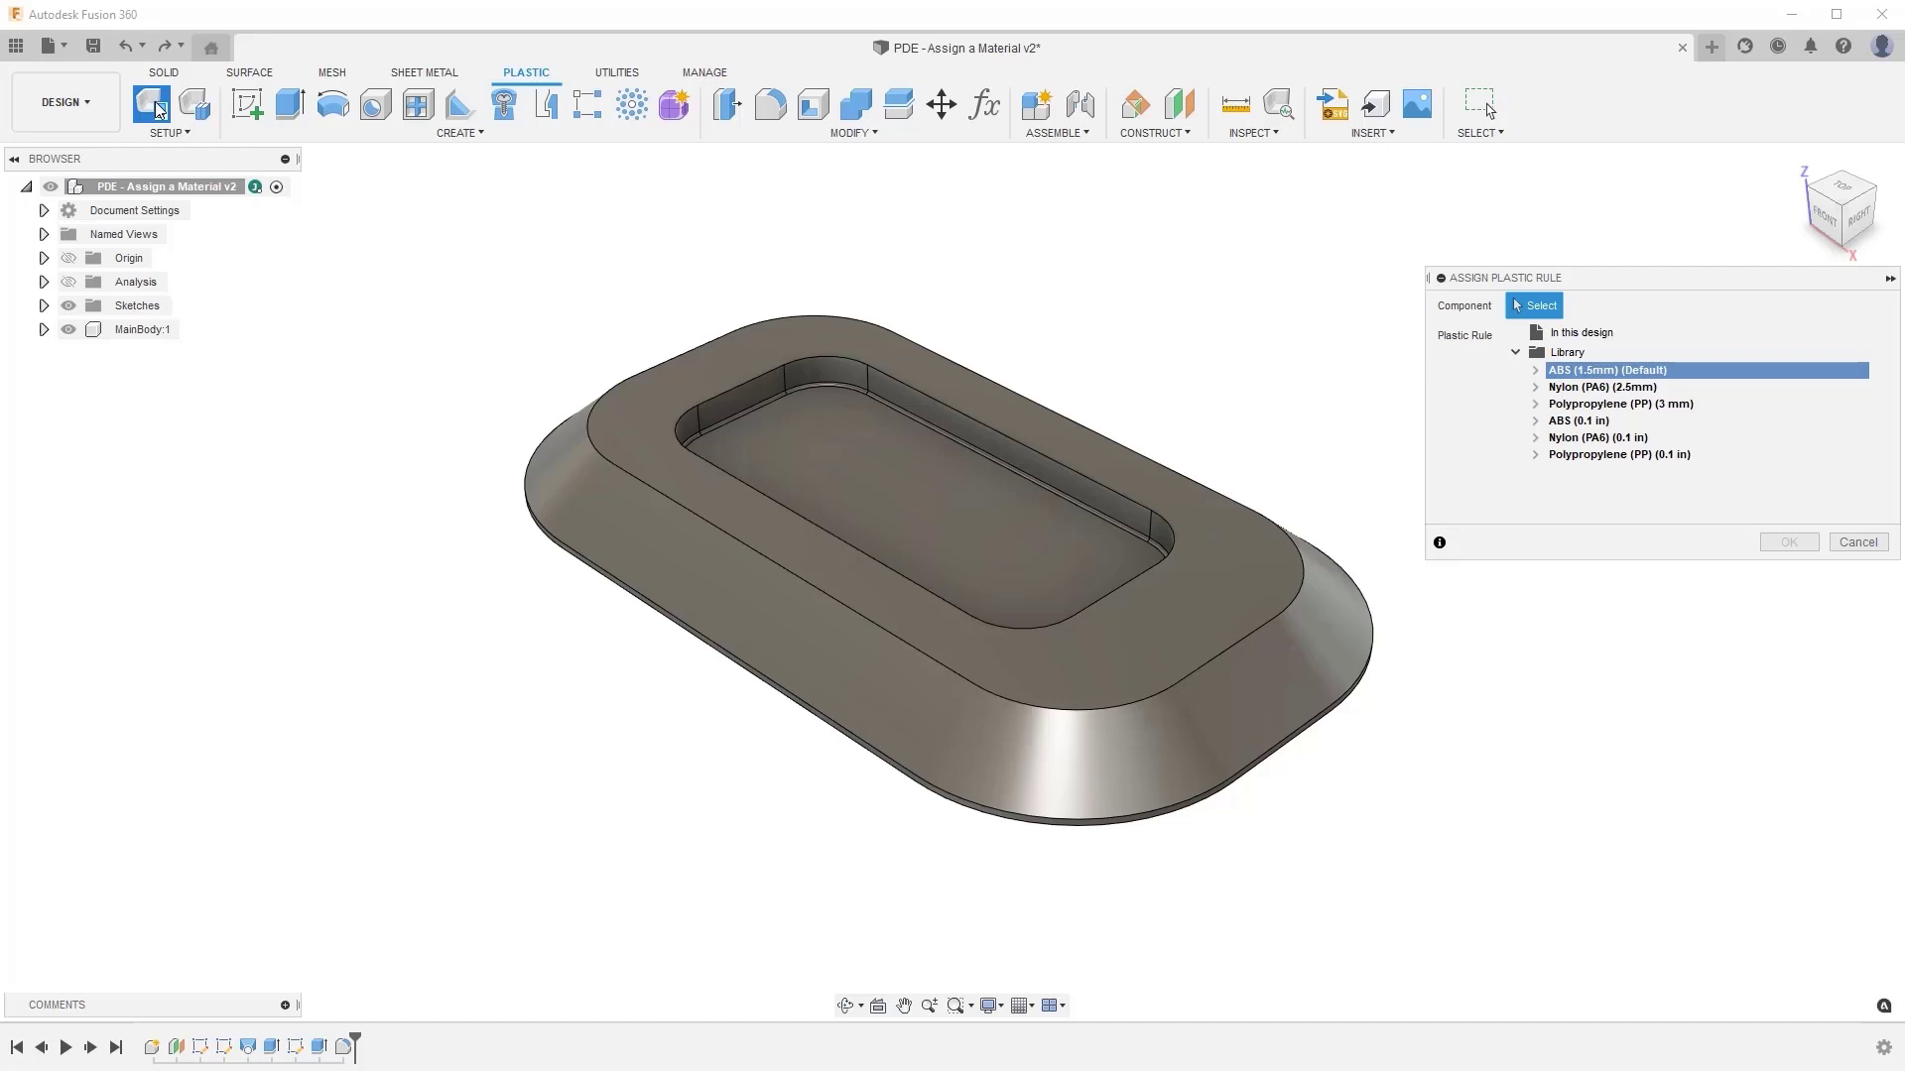
- Choose MainBody:1 as the component and expand the ABS (1.5mm) default rule's properties
click(140, 329)
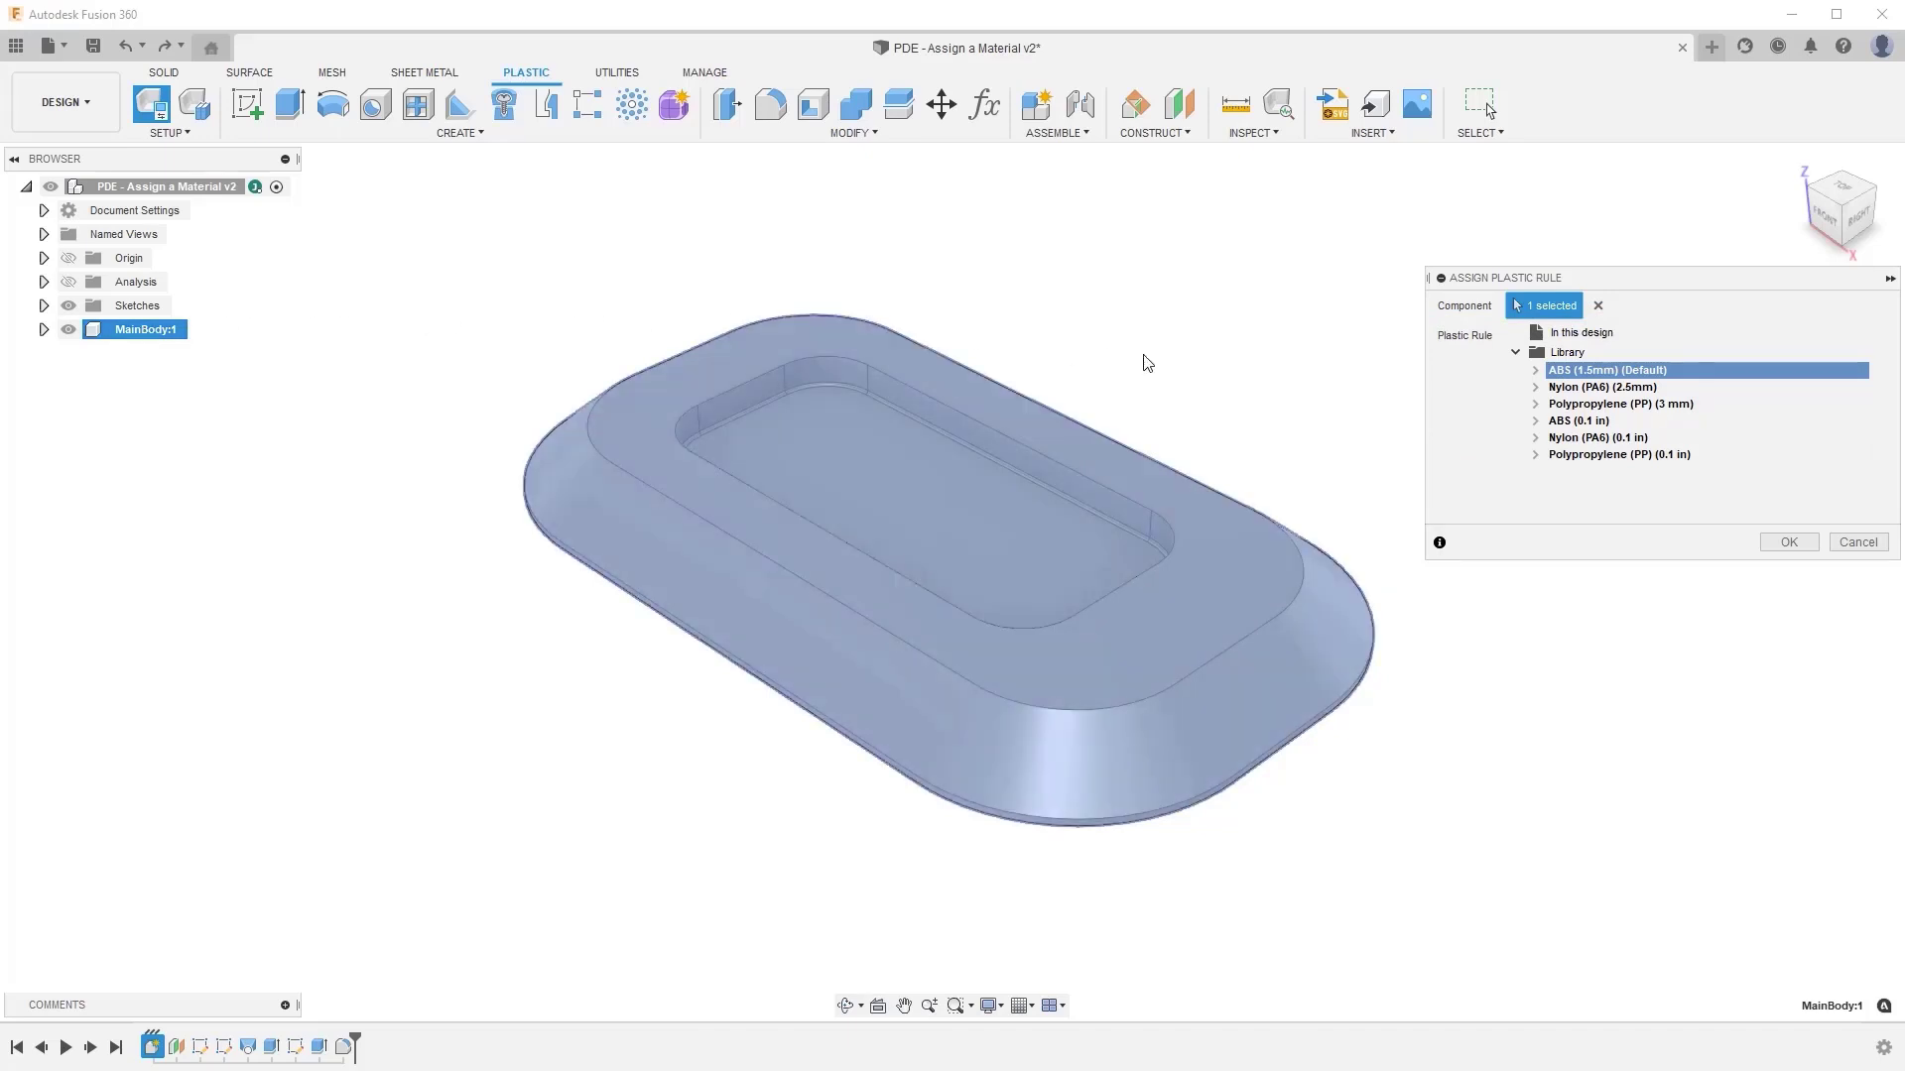
click(1536, 371)
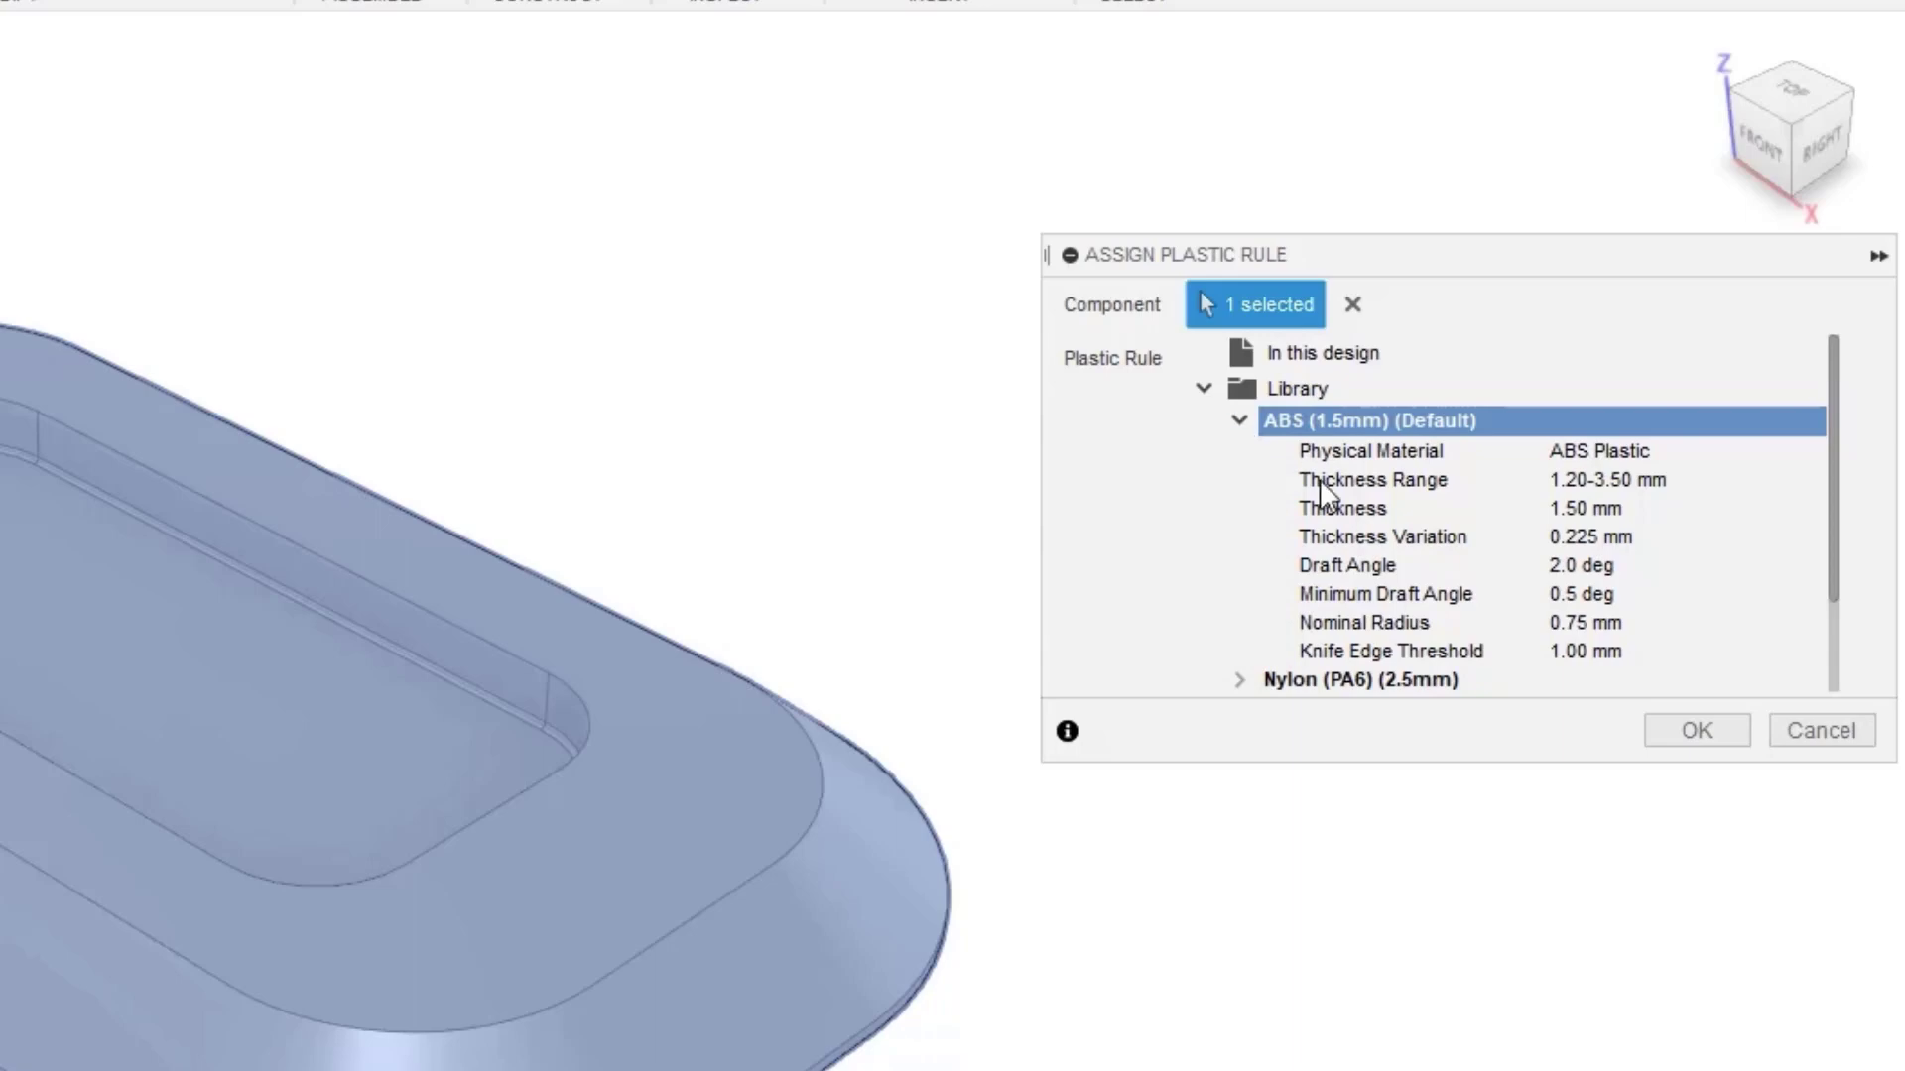
- Apply the ABS (1.5mm) rule to MainBody and expand it to show the rule entry
click(1693, 730)
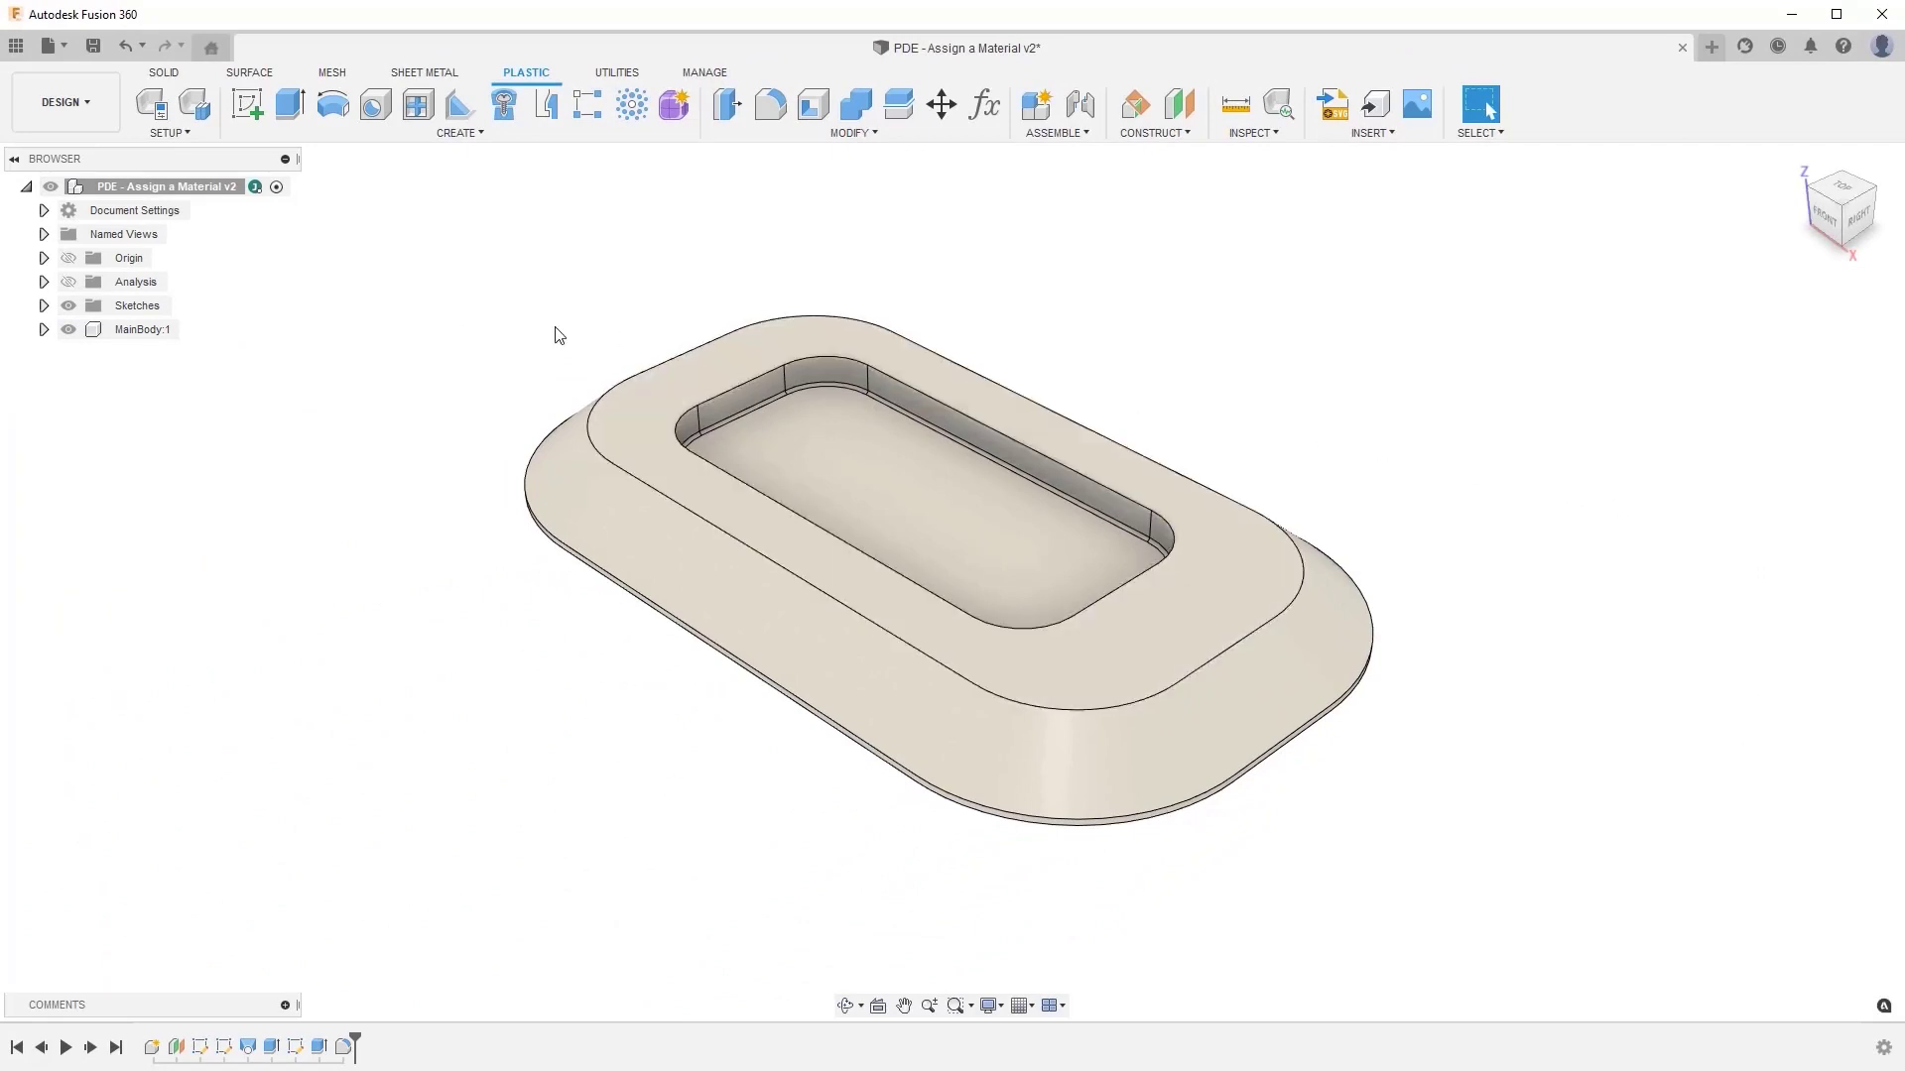
click(43, 331)
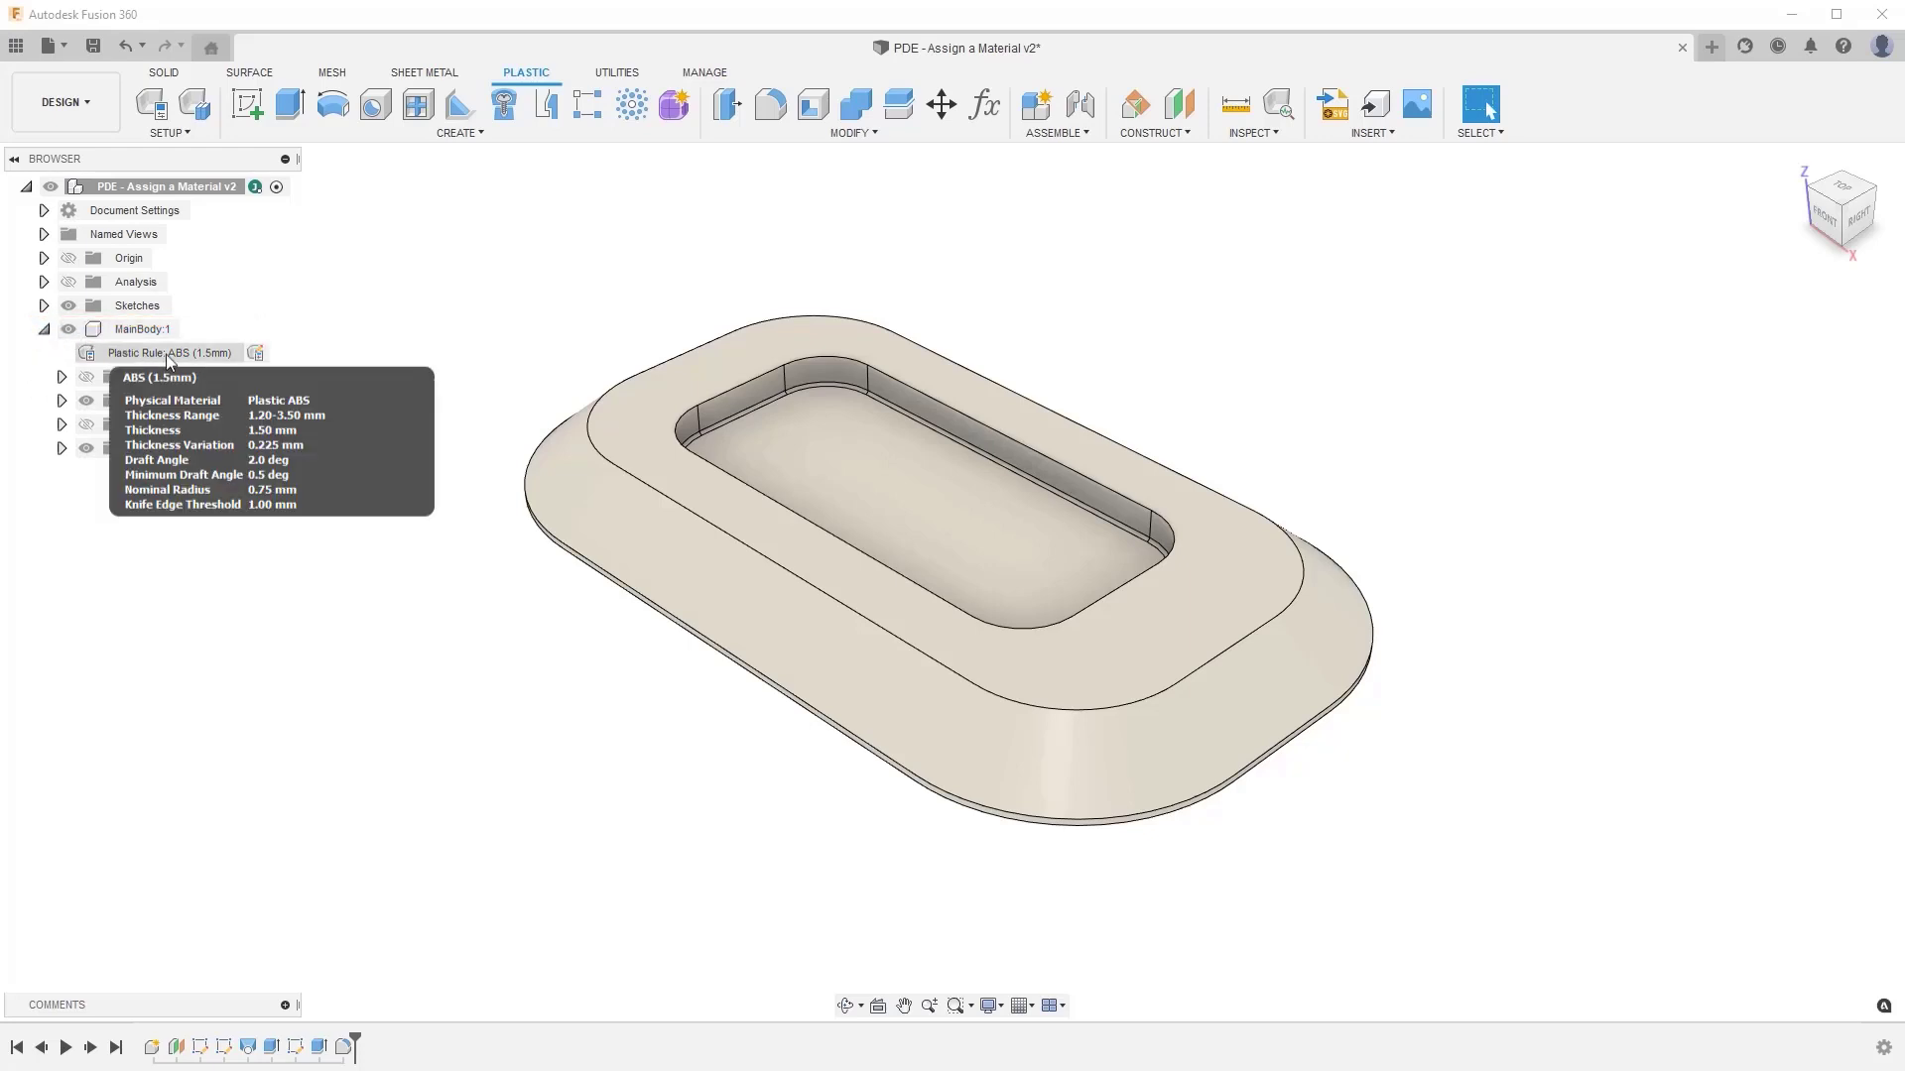
click(43, 329)
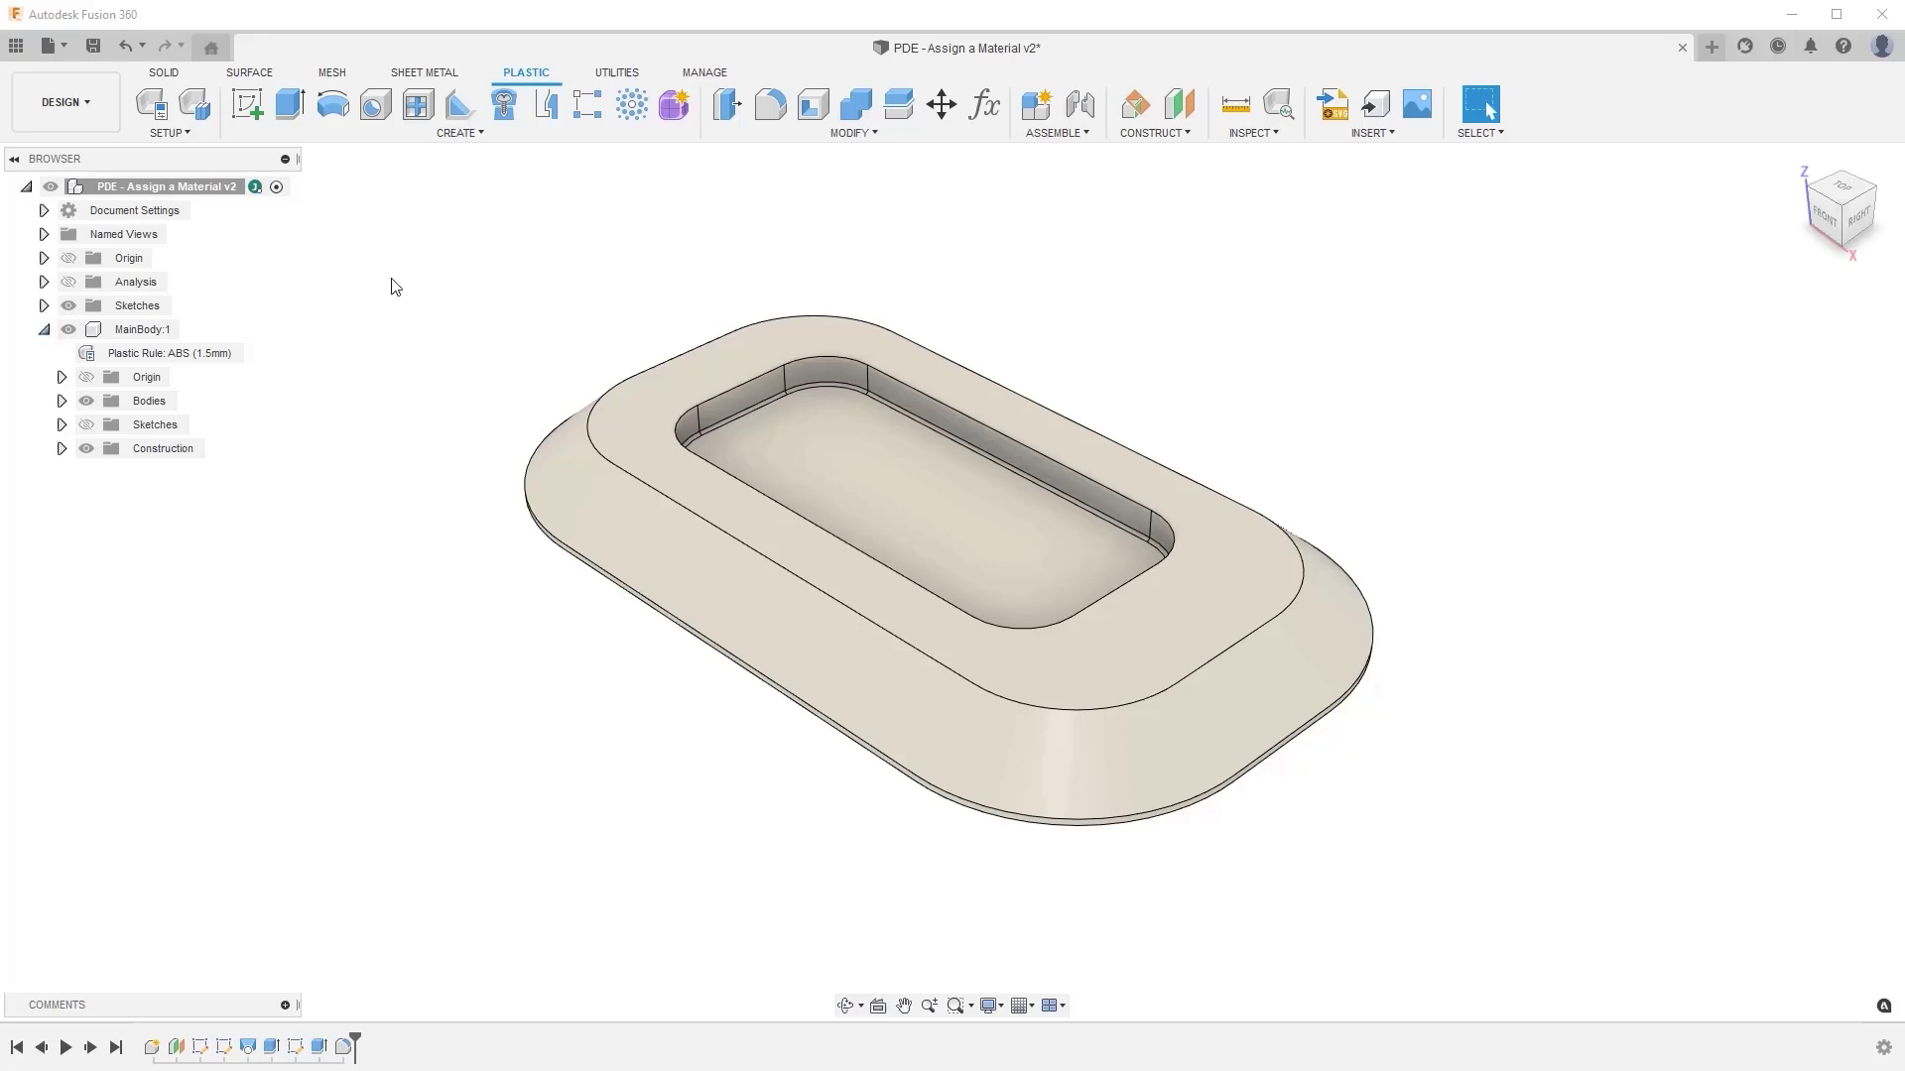
click(851, 110)
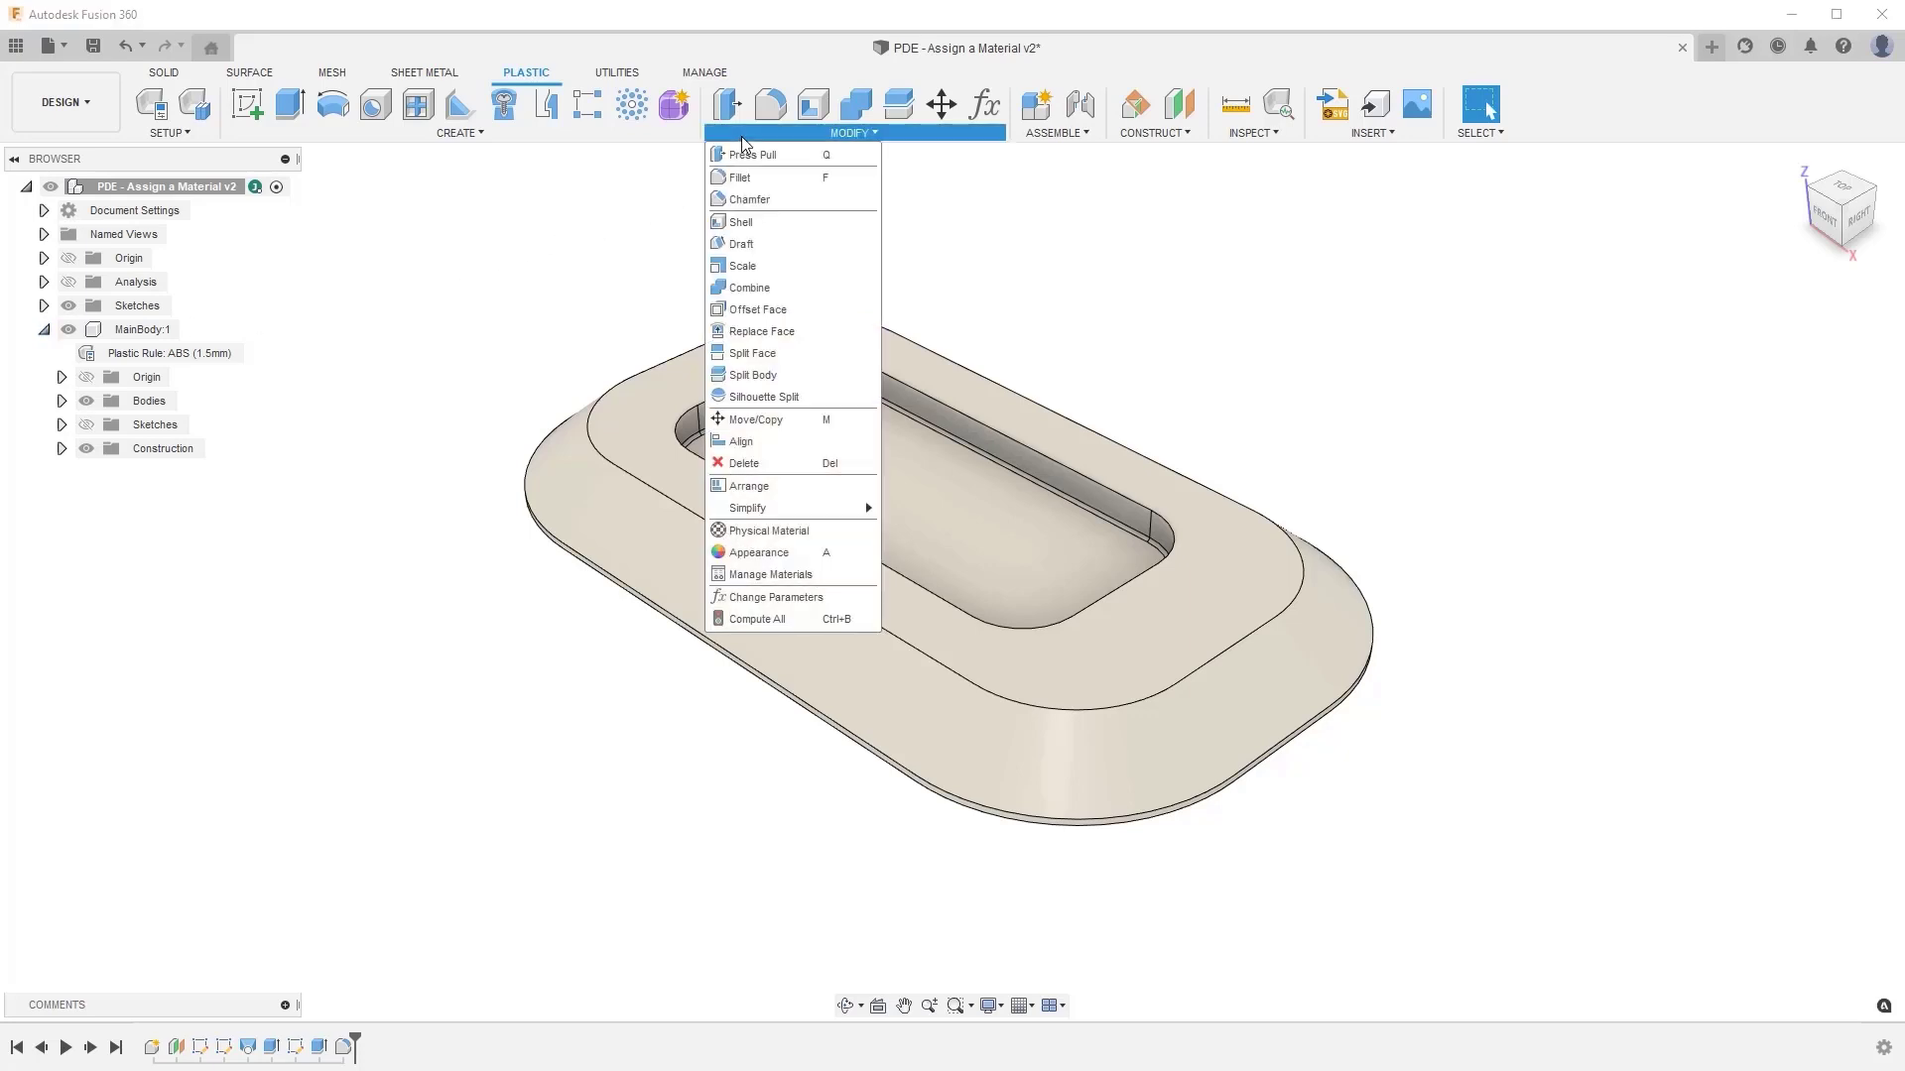
mouse_move(765, 532)
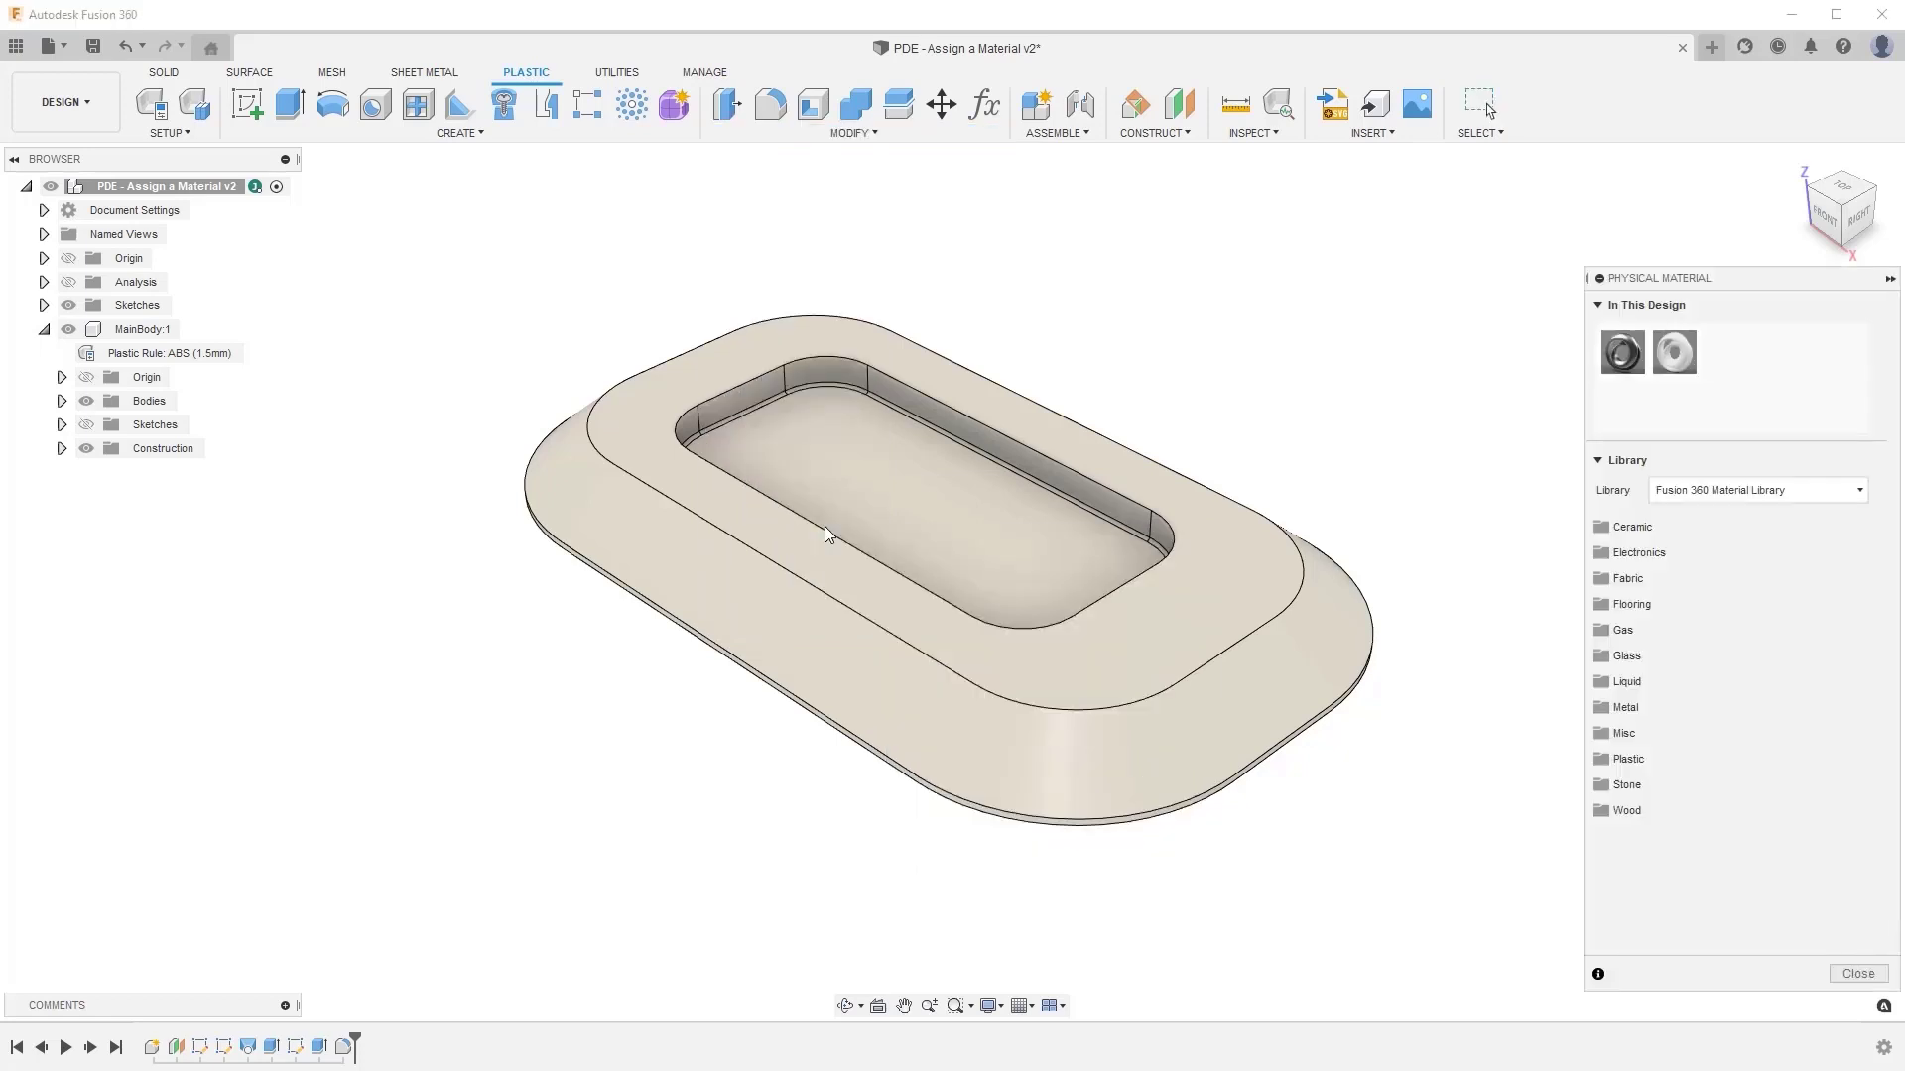
mouse_move(1411, 473)
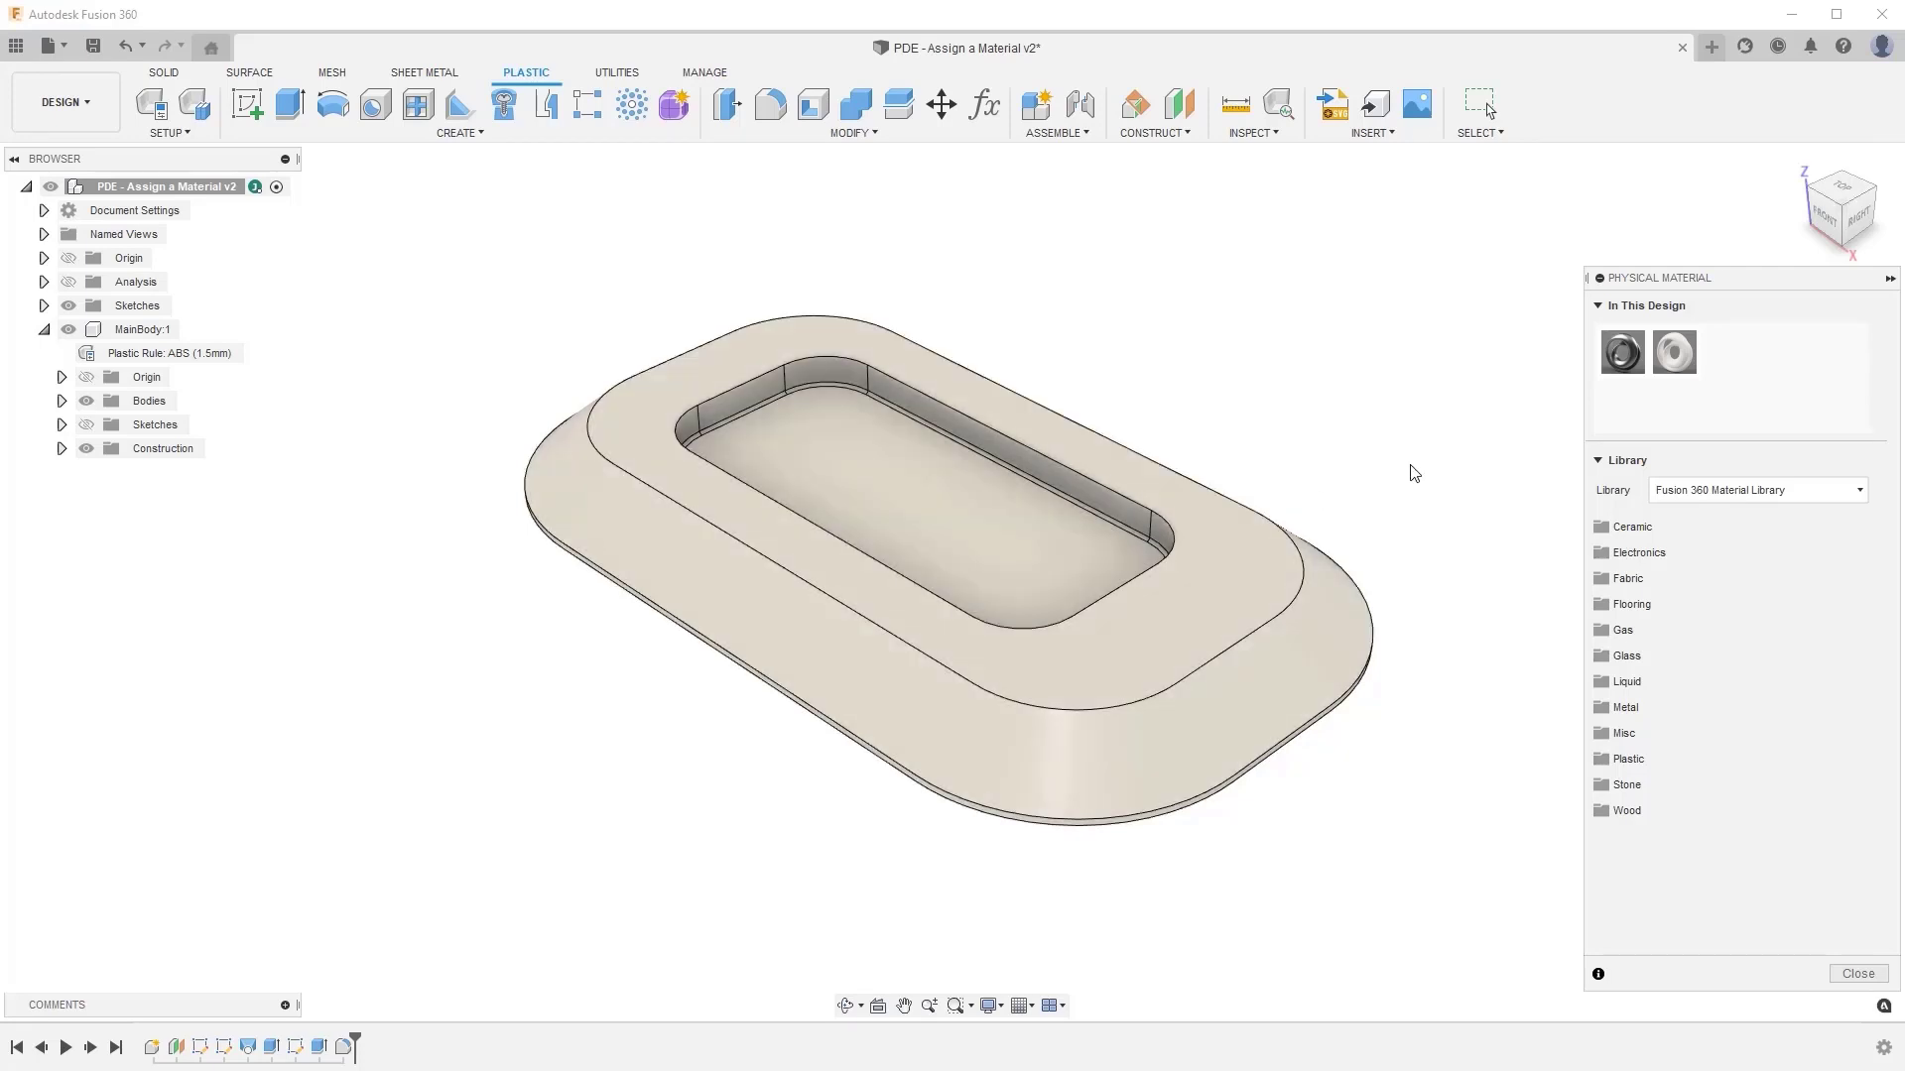
mouse_move(1675, 353)
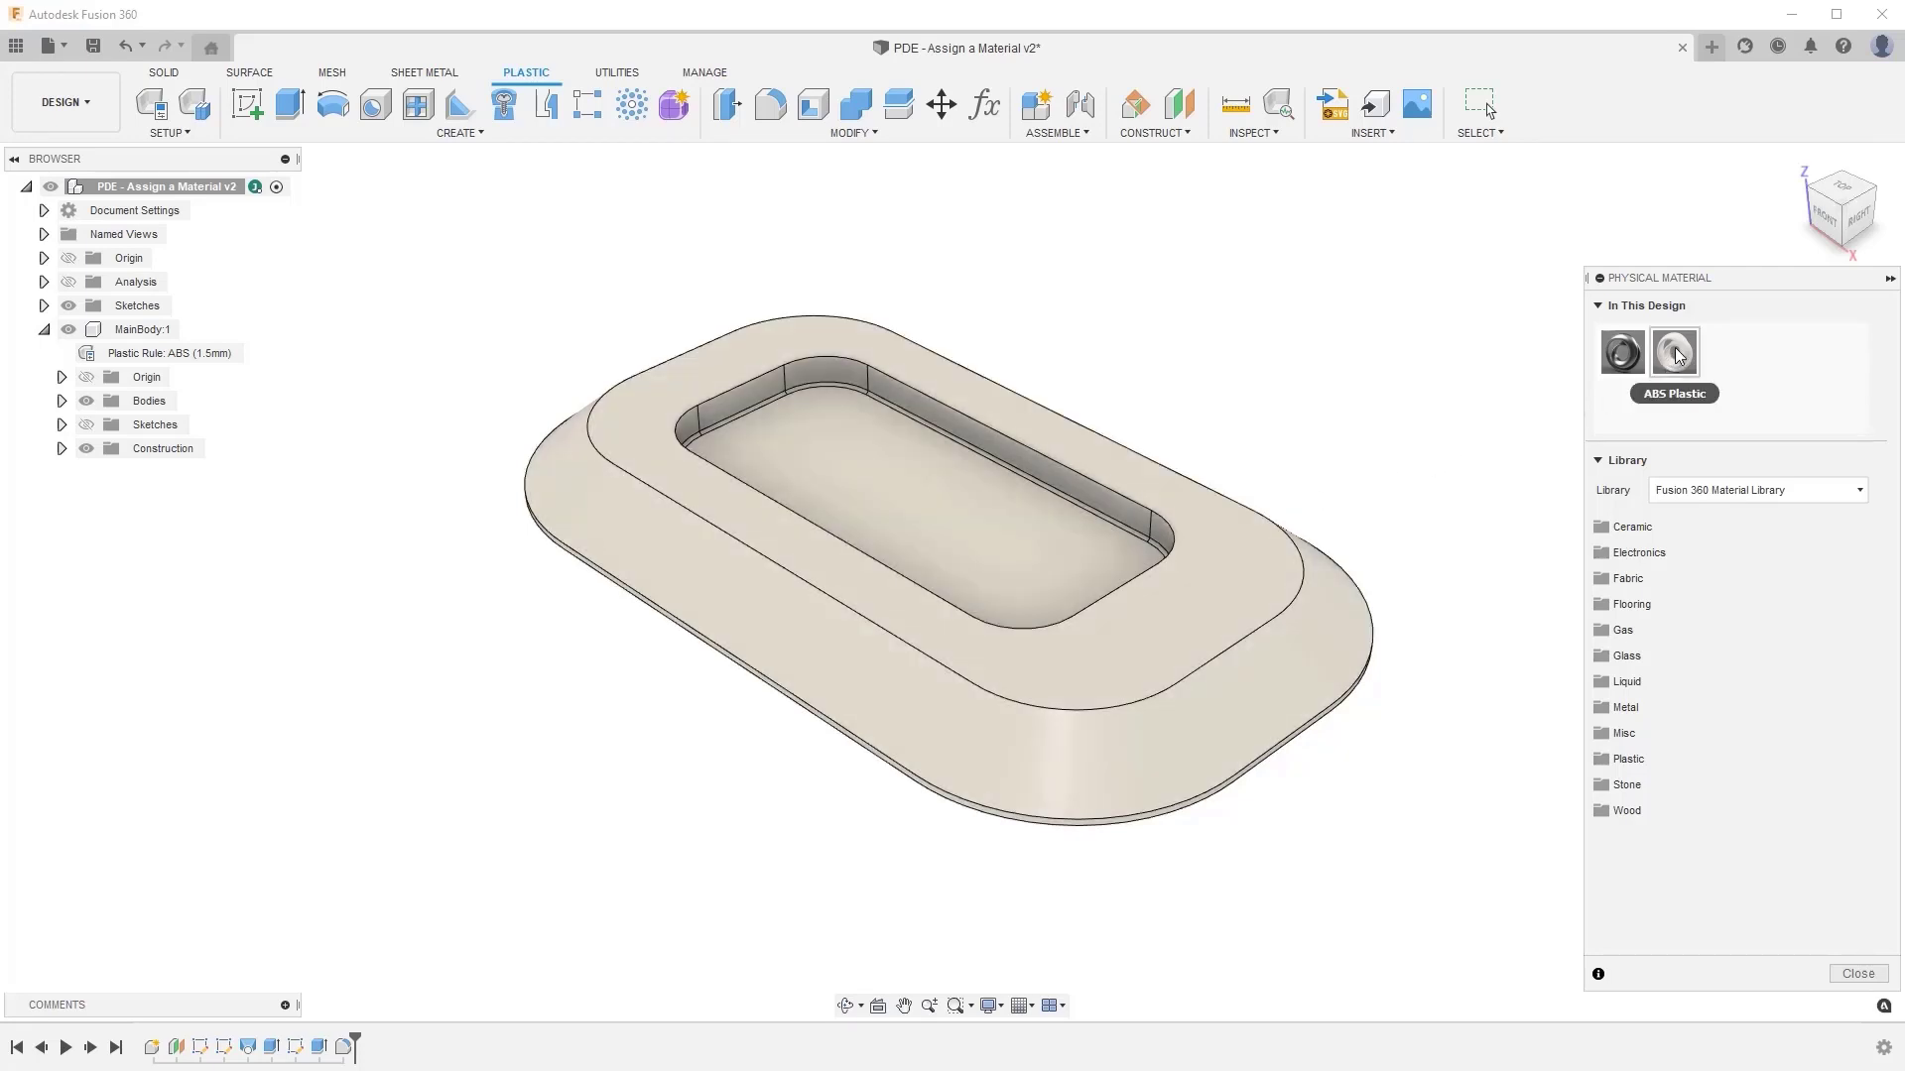
right_click(1675, 353)
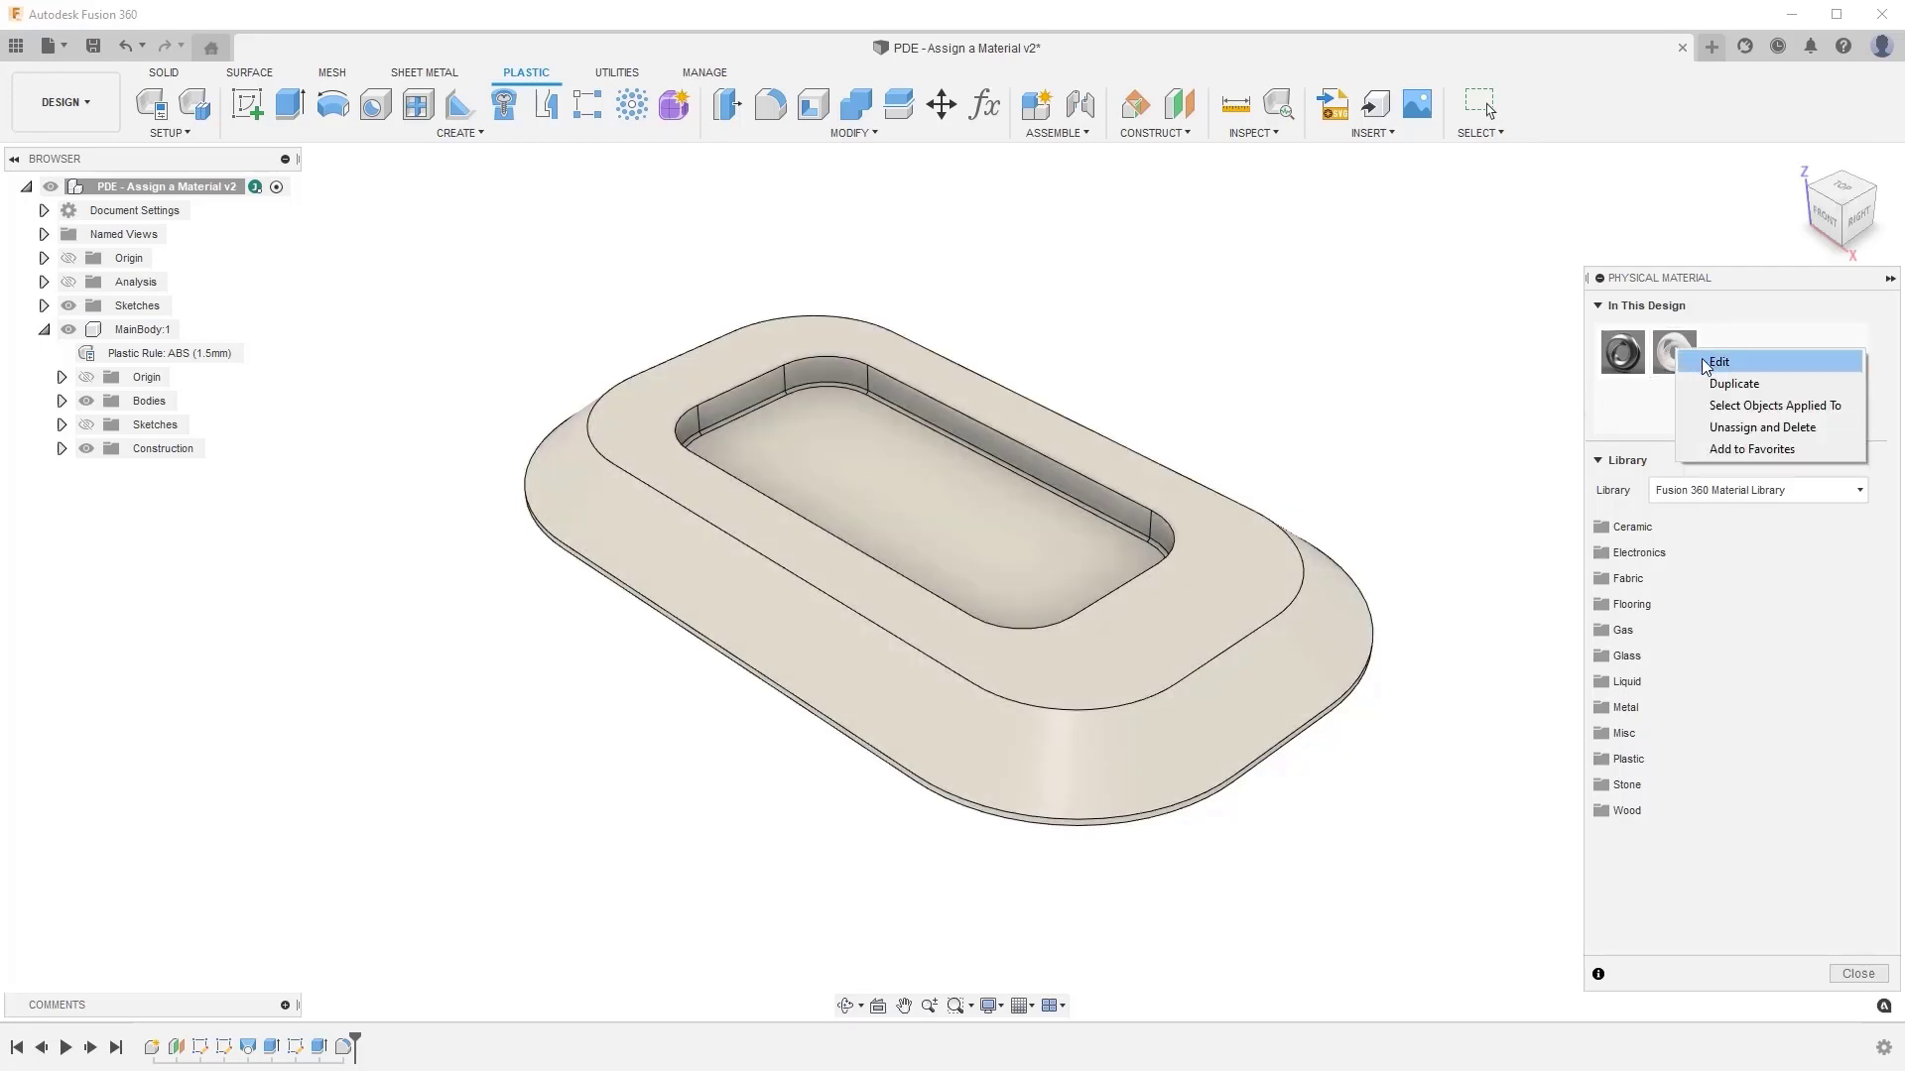
click(1718, 361)
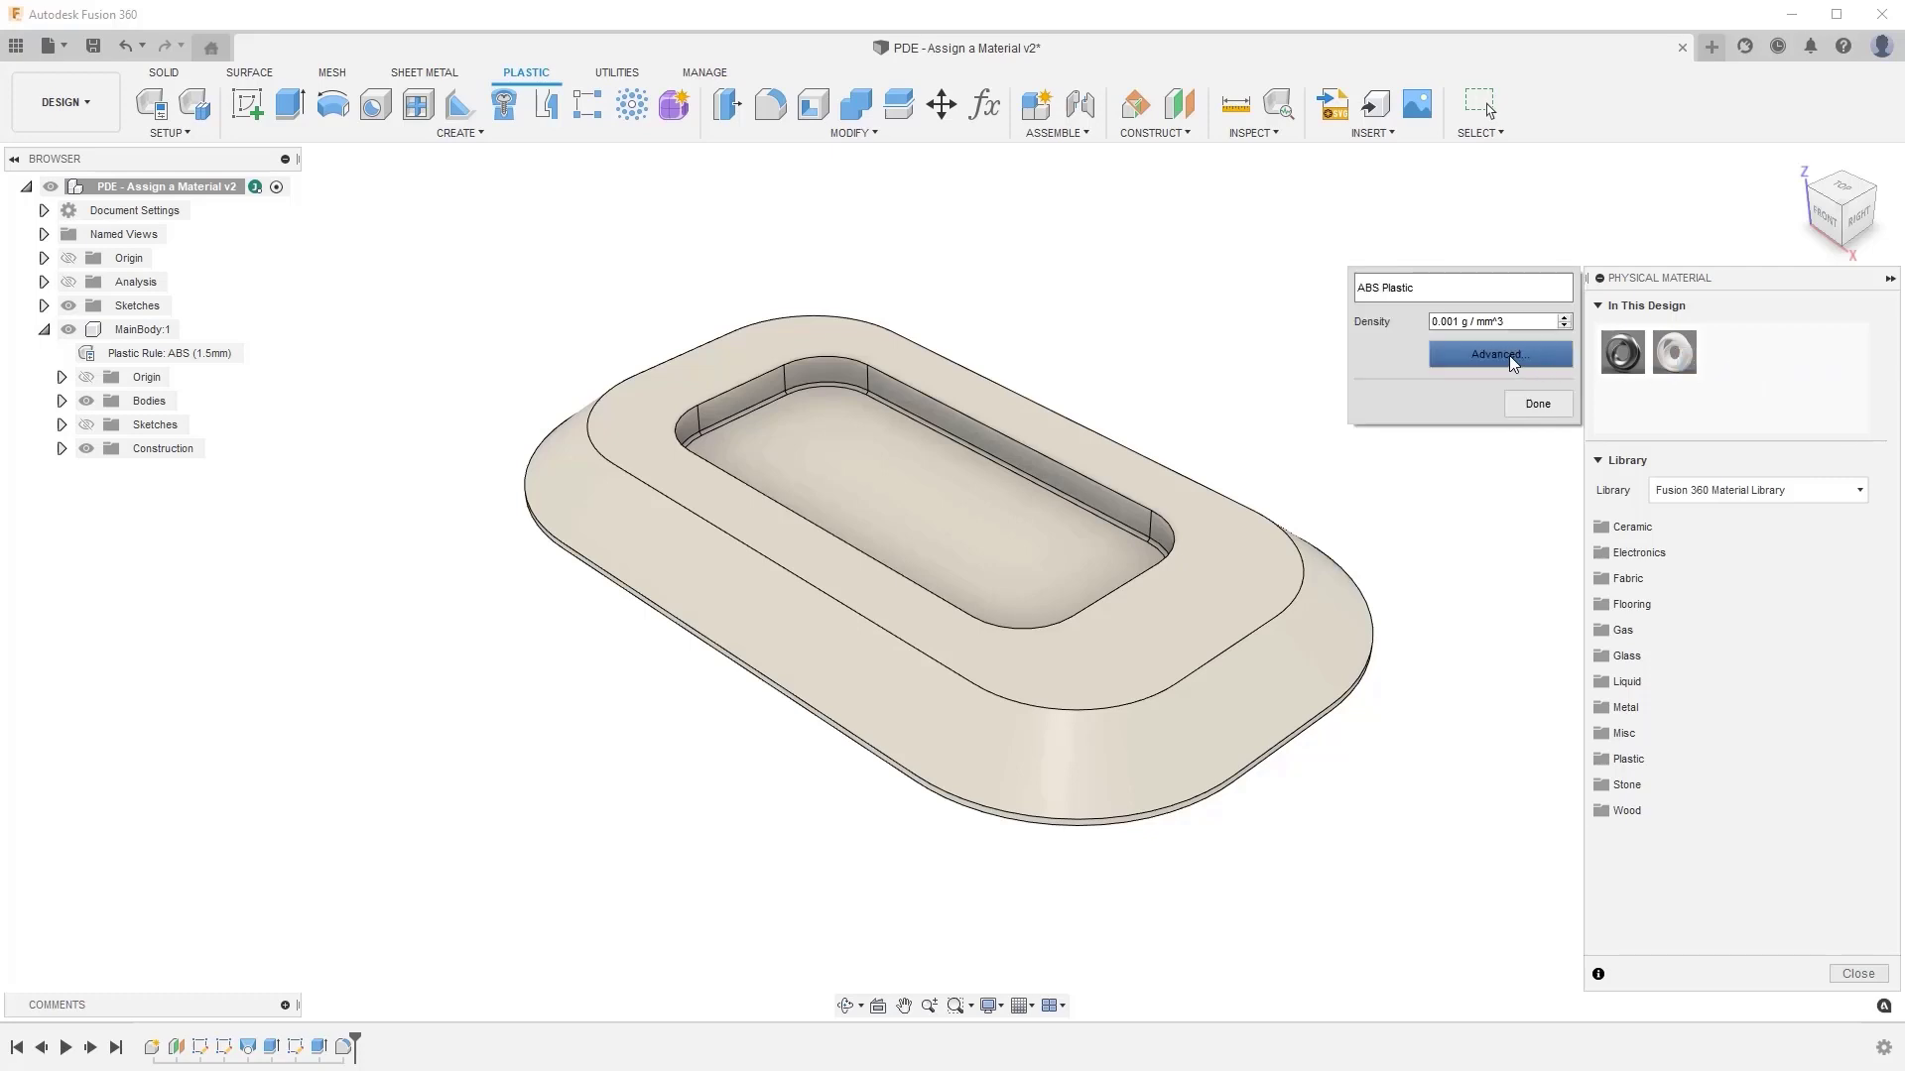
click(1500, 353)
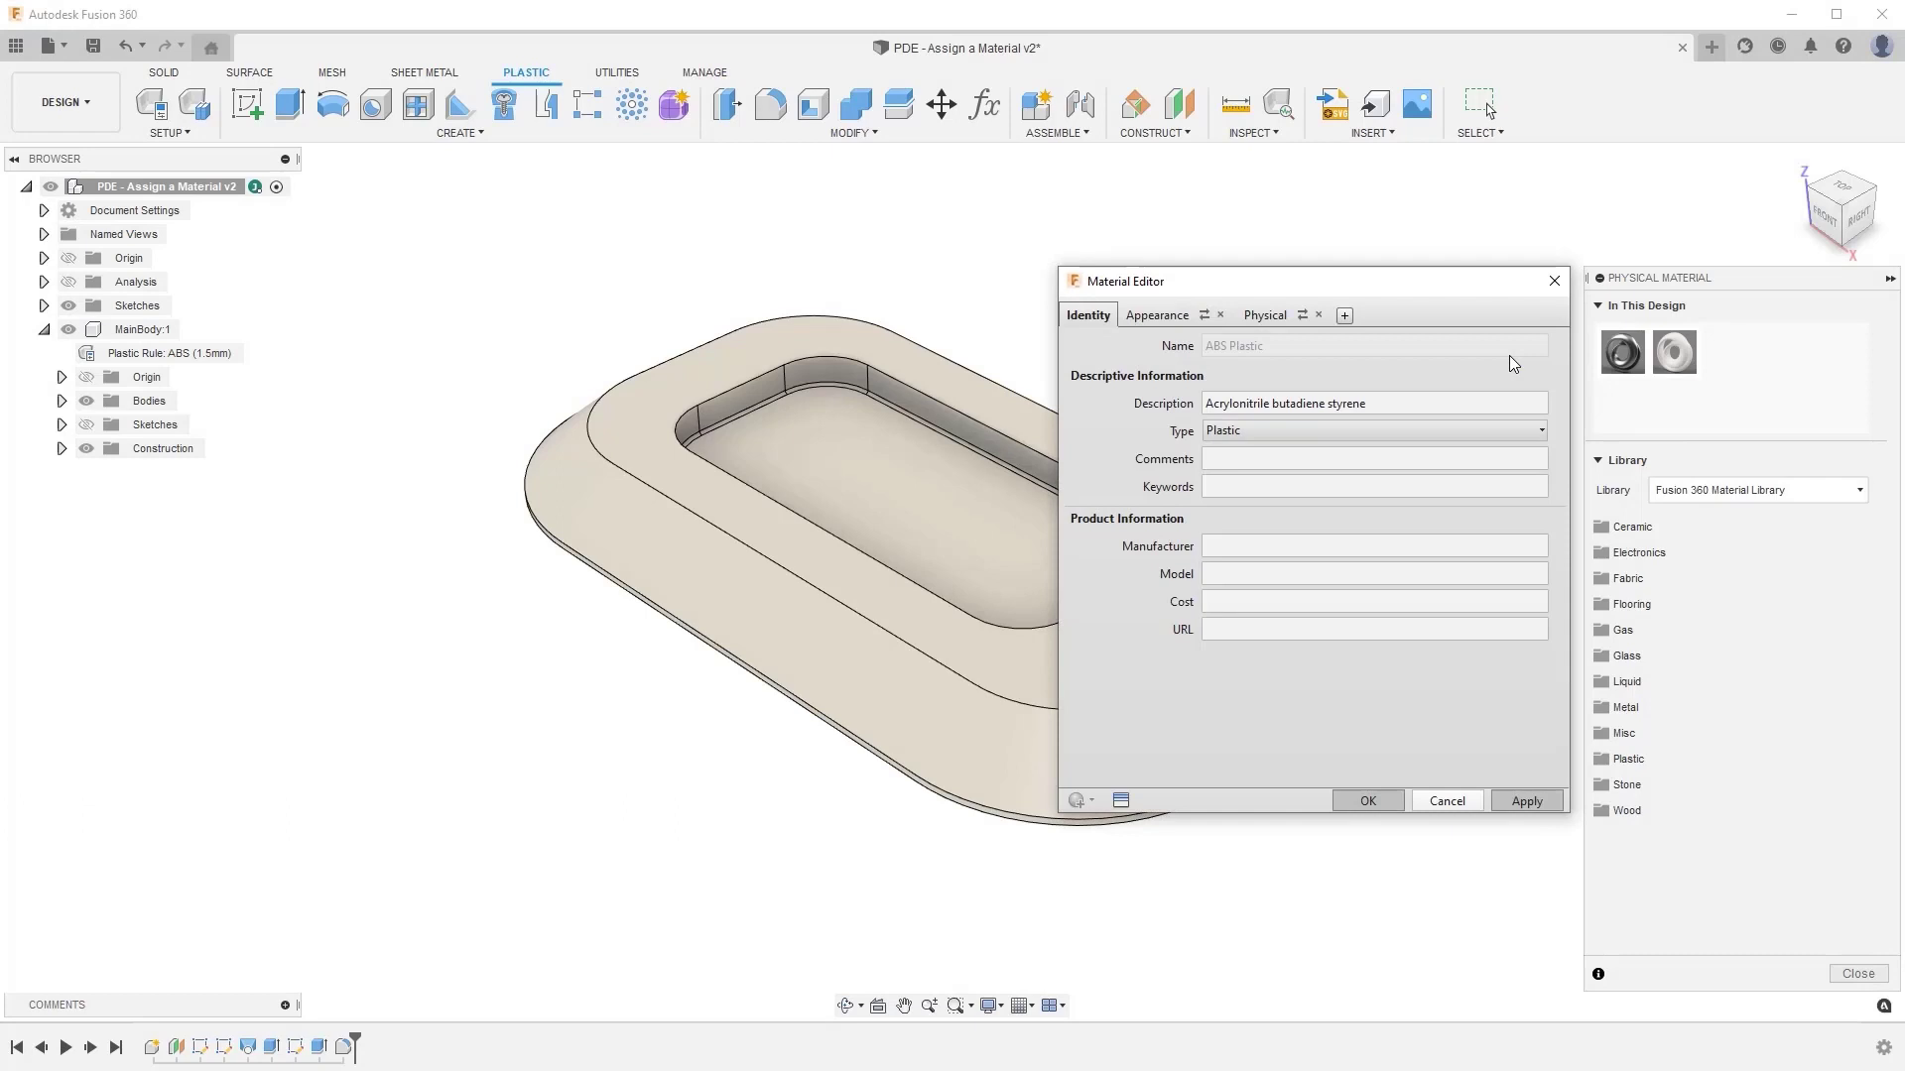
click(1262, 315)
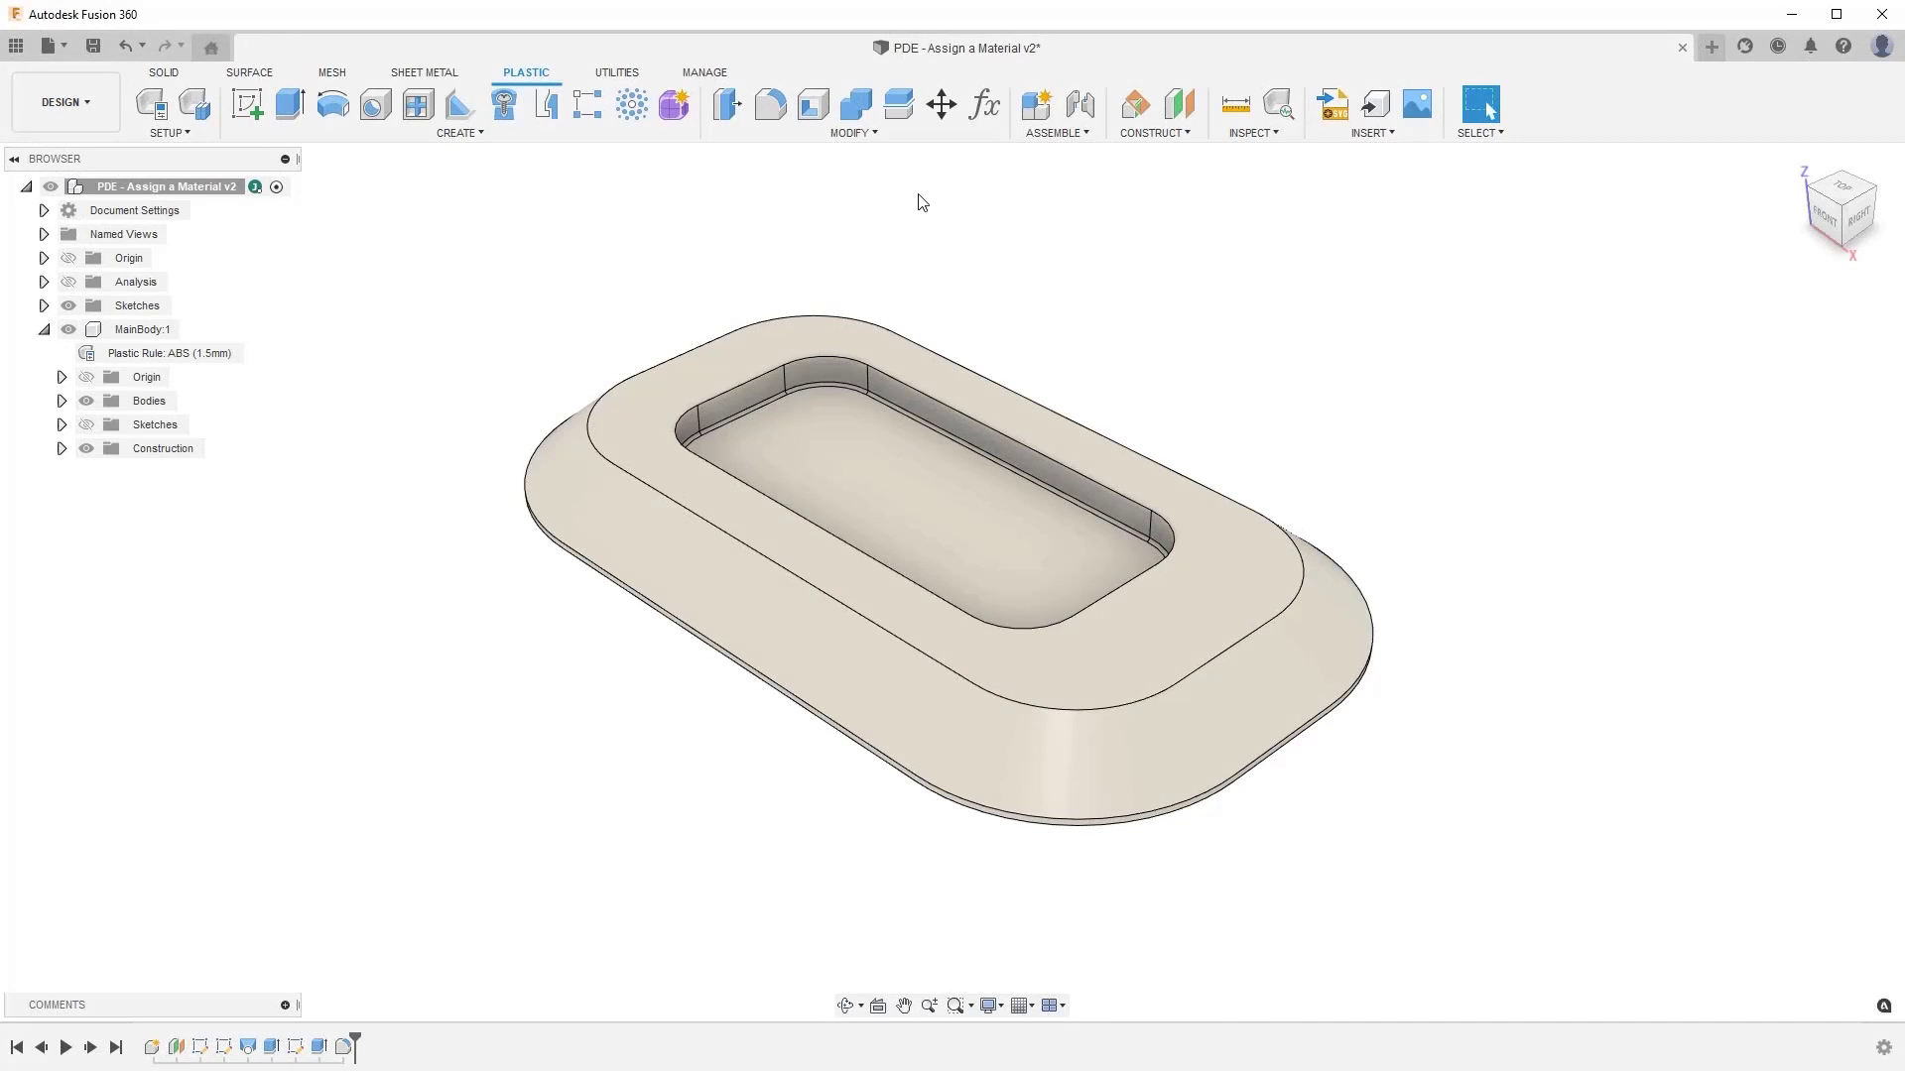
click(851, 110)
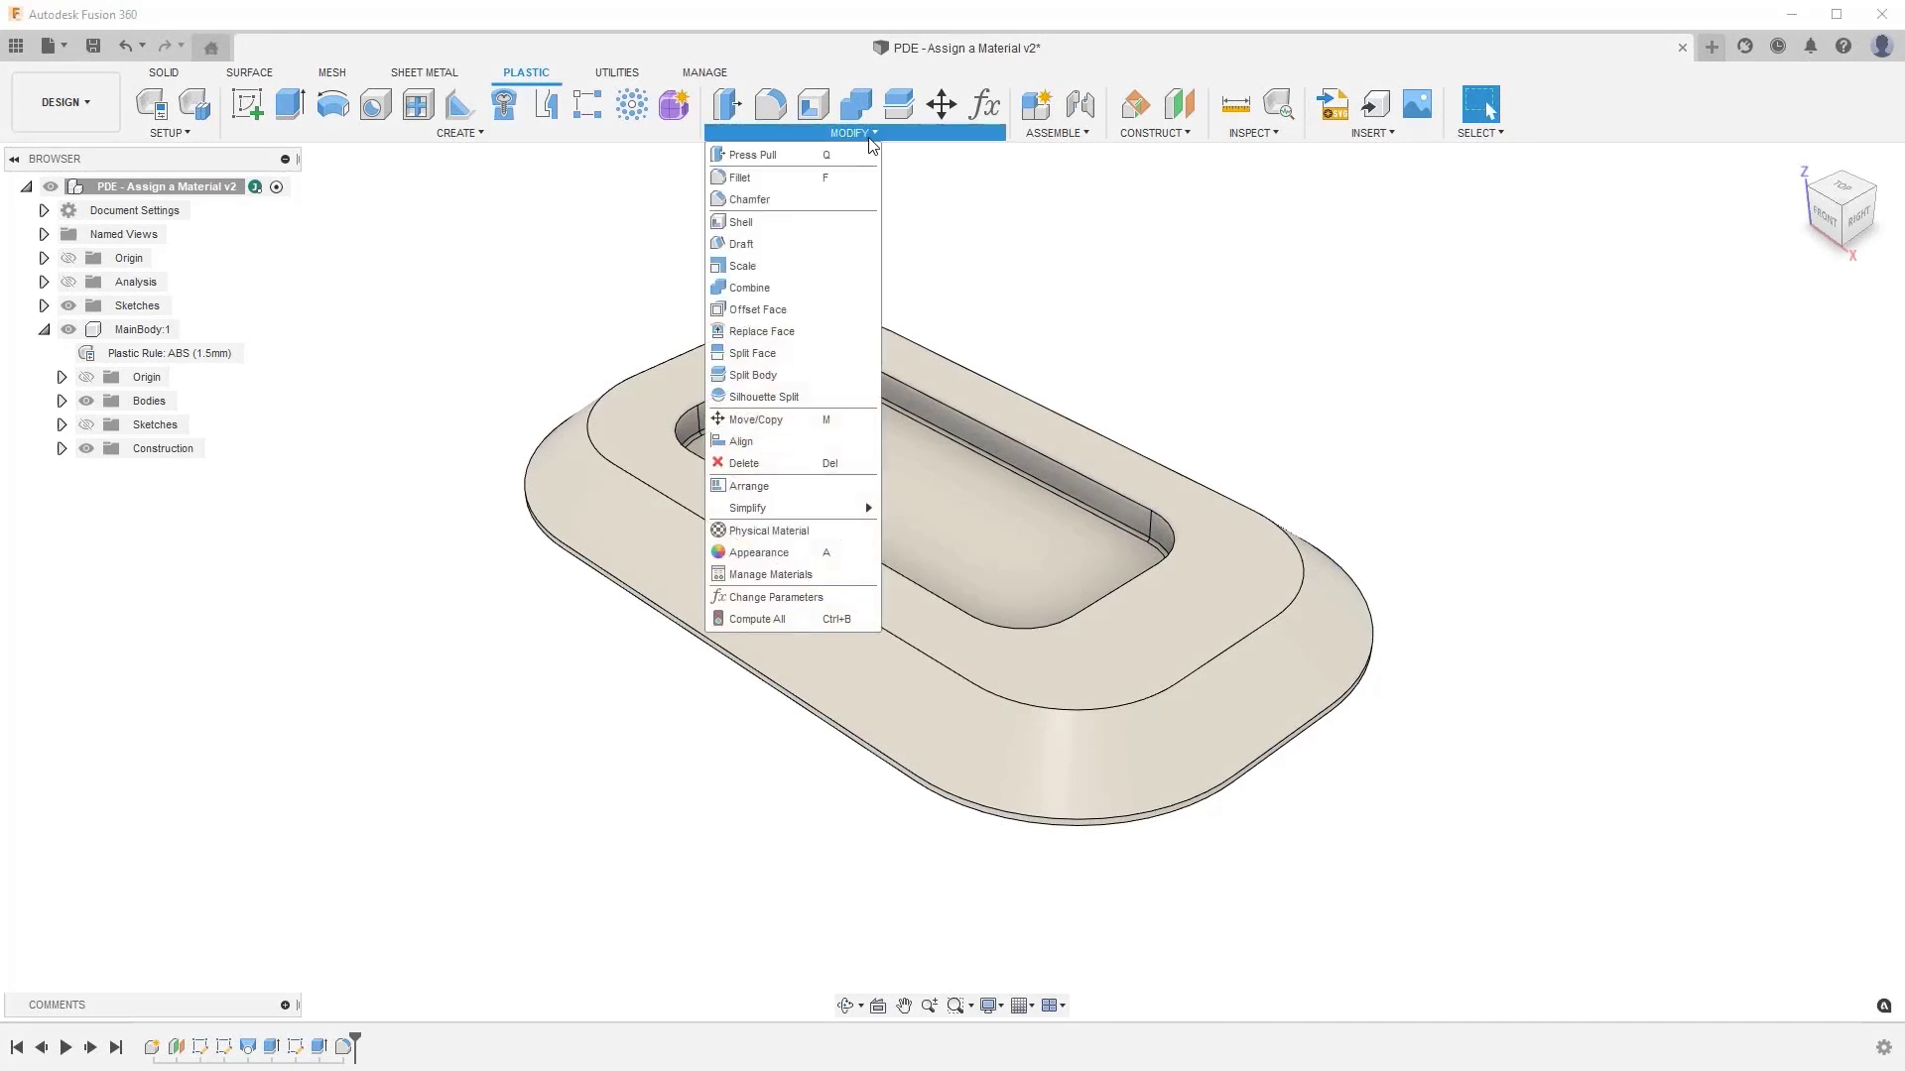
mouse_move(773, 597)
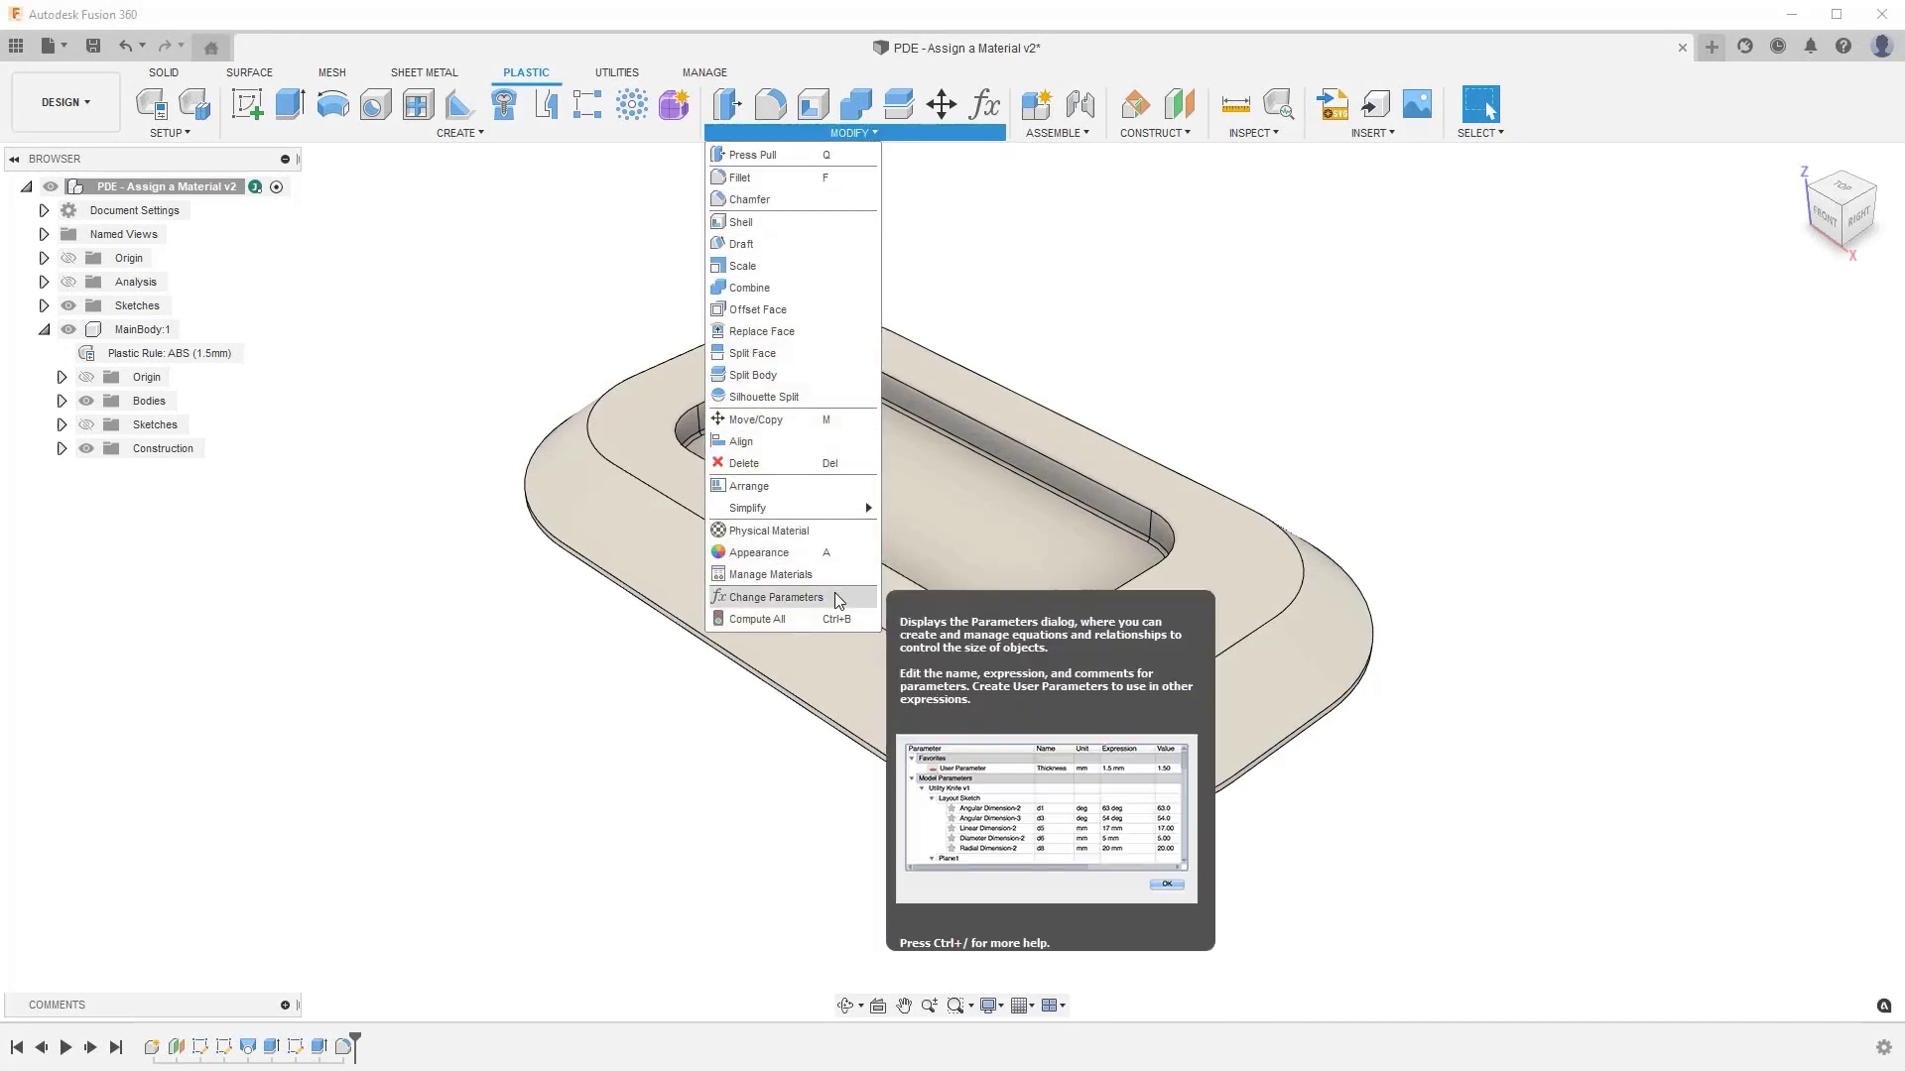
click(775, 597)
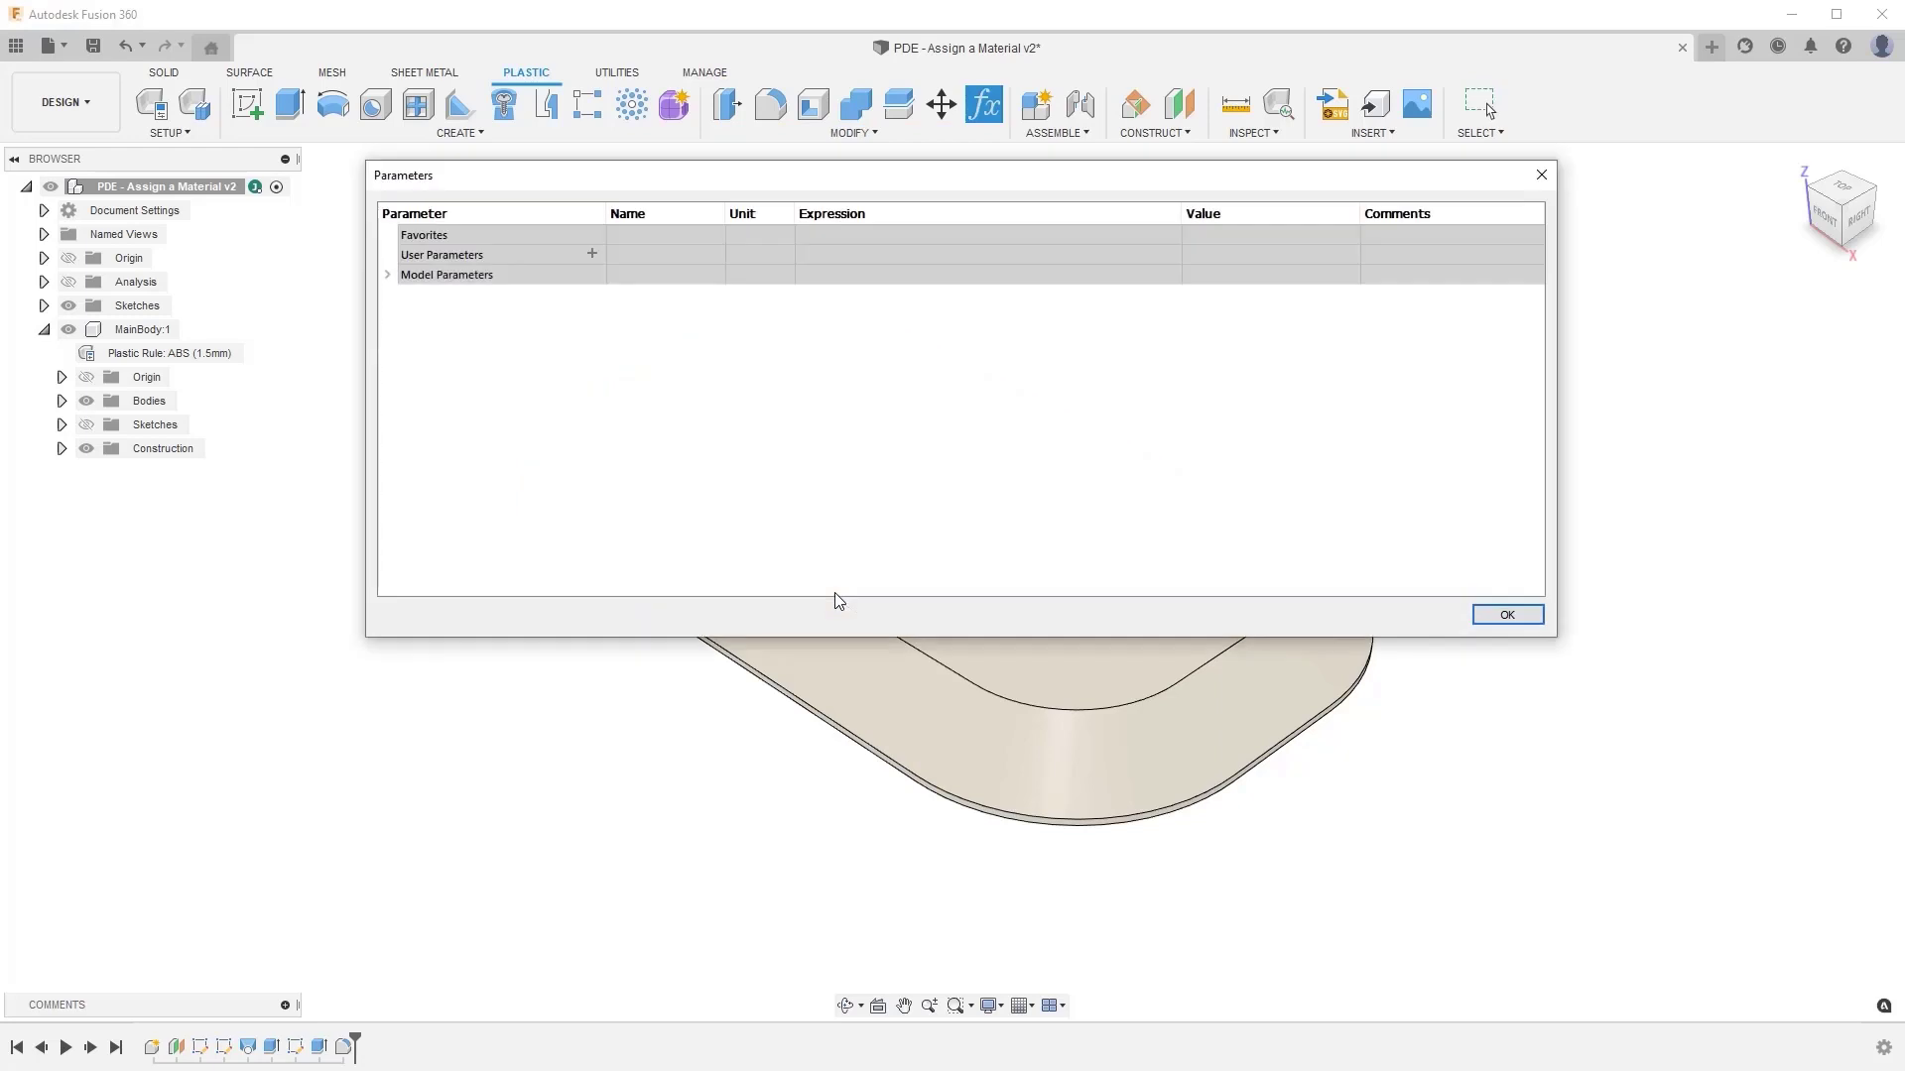
click(387, 274)
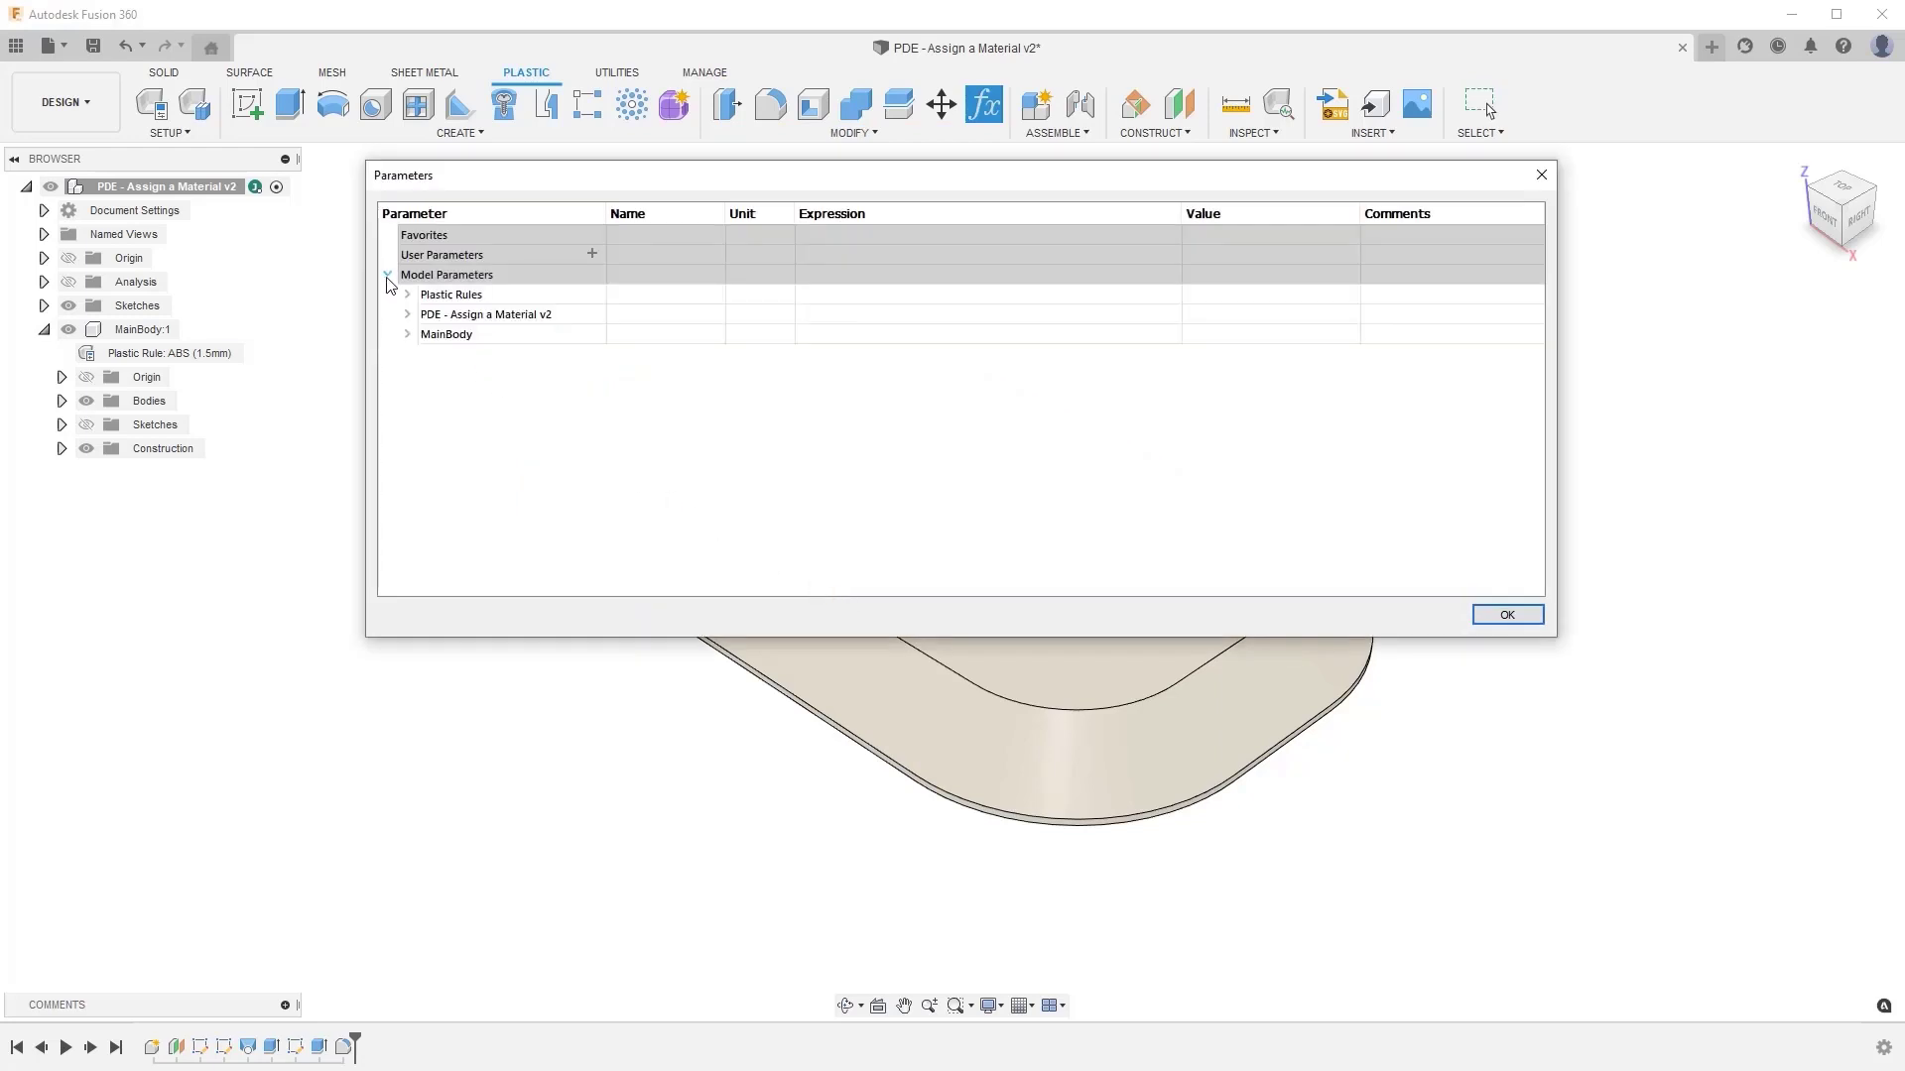
click(407, 296)
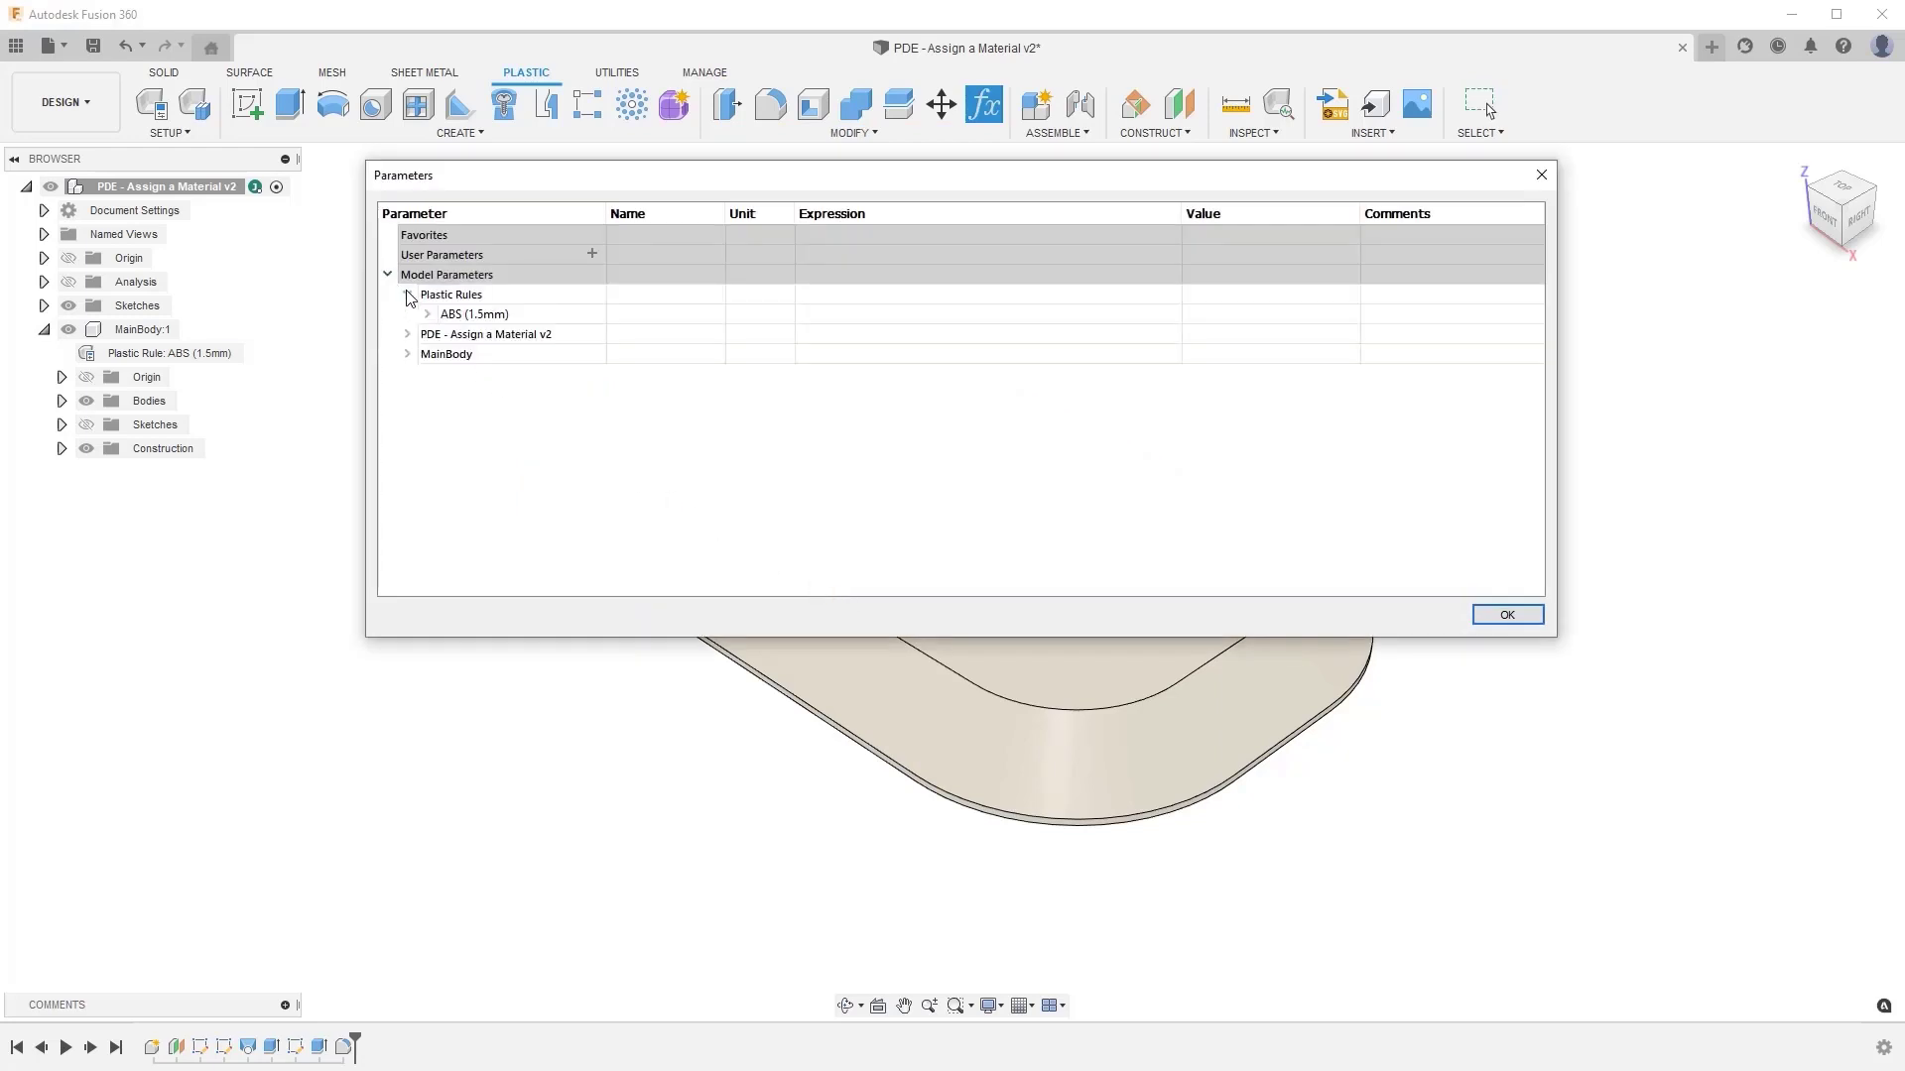
click(427, 313)
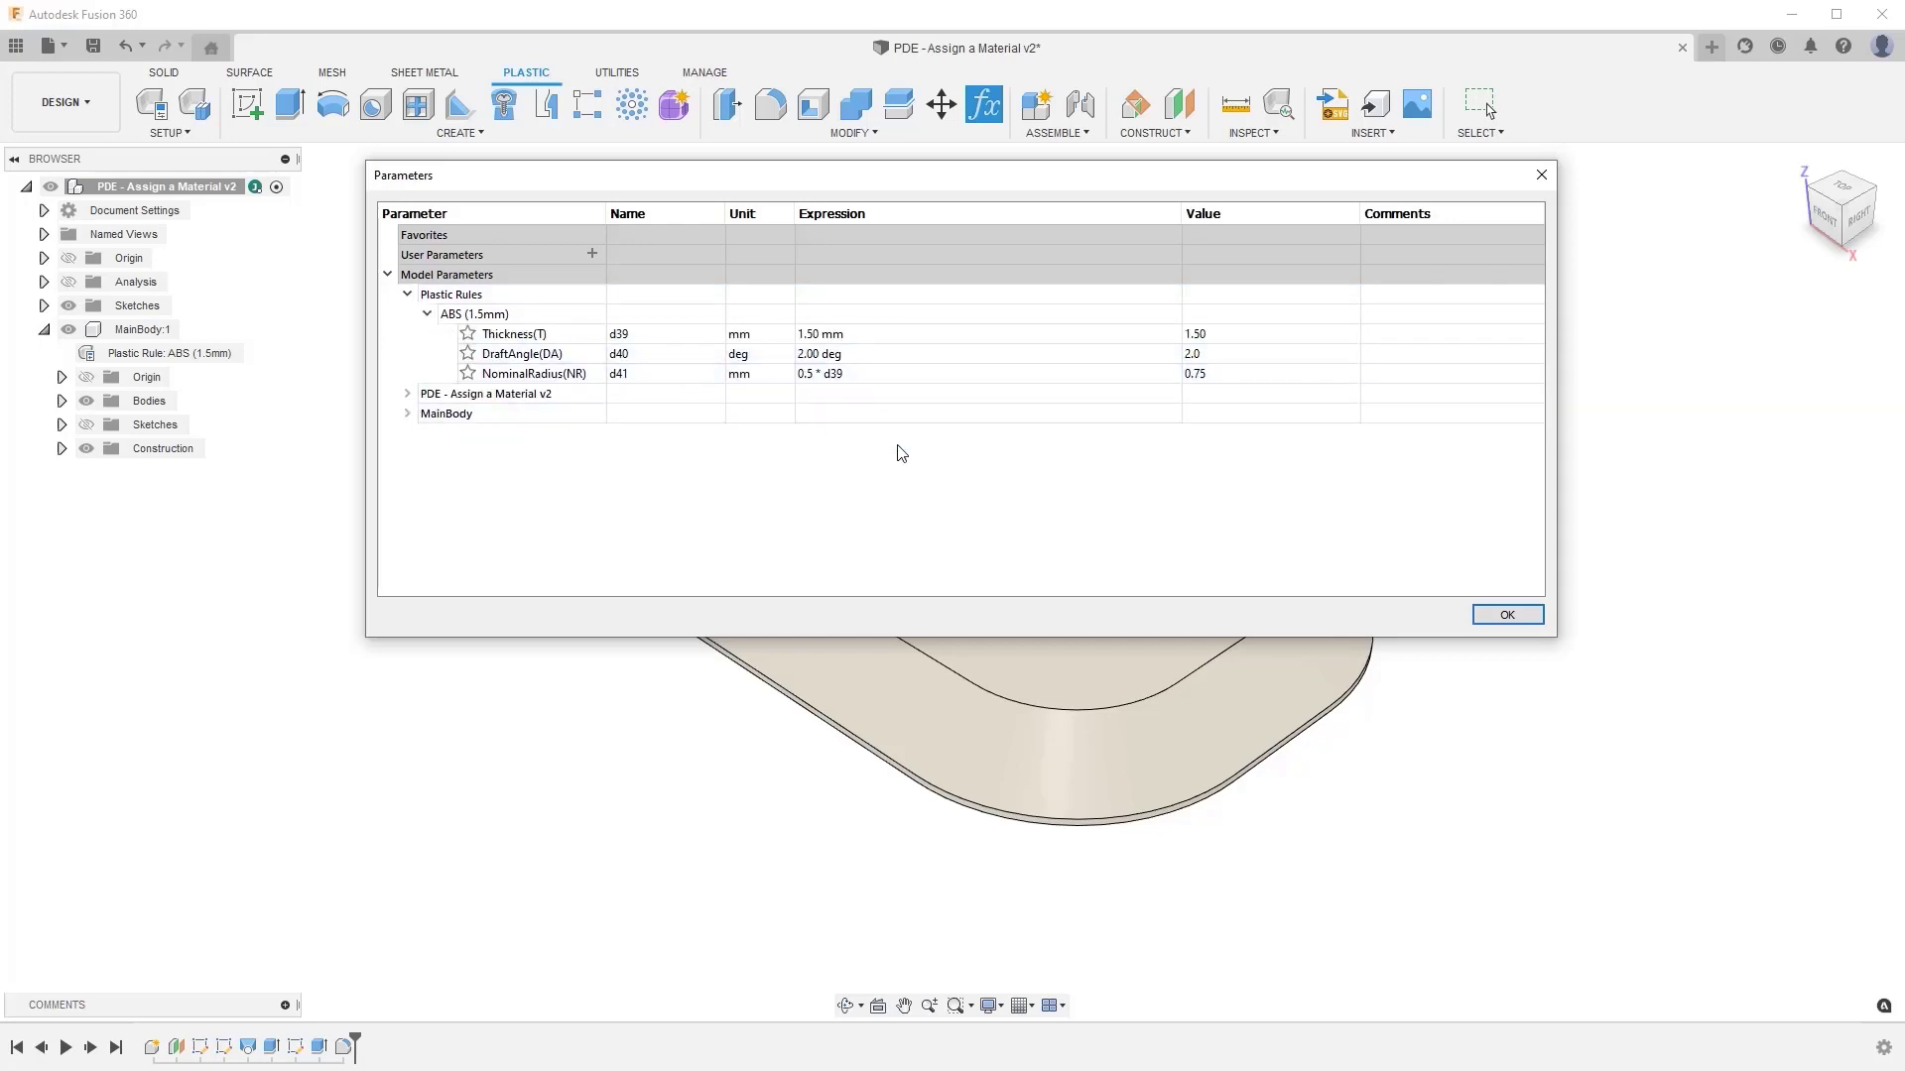
click(1506, 613)
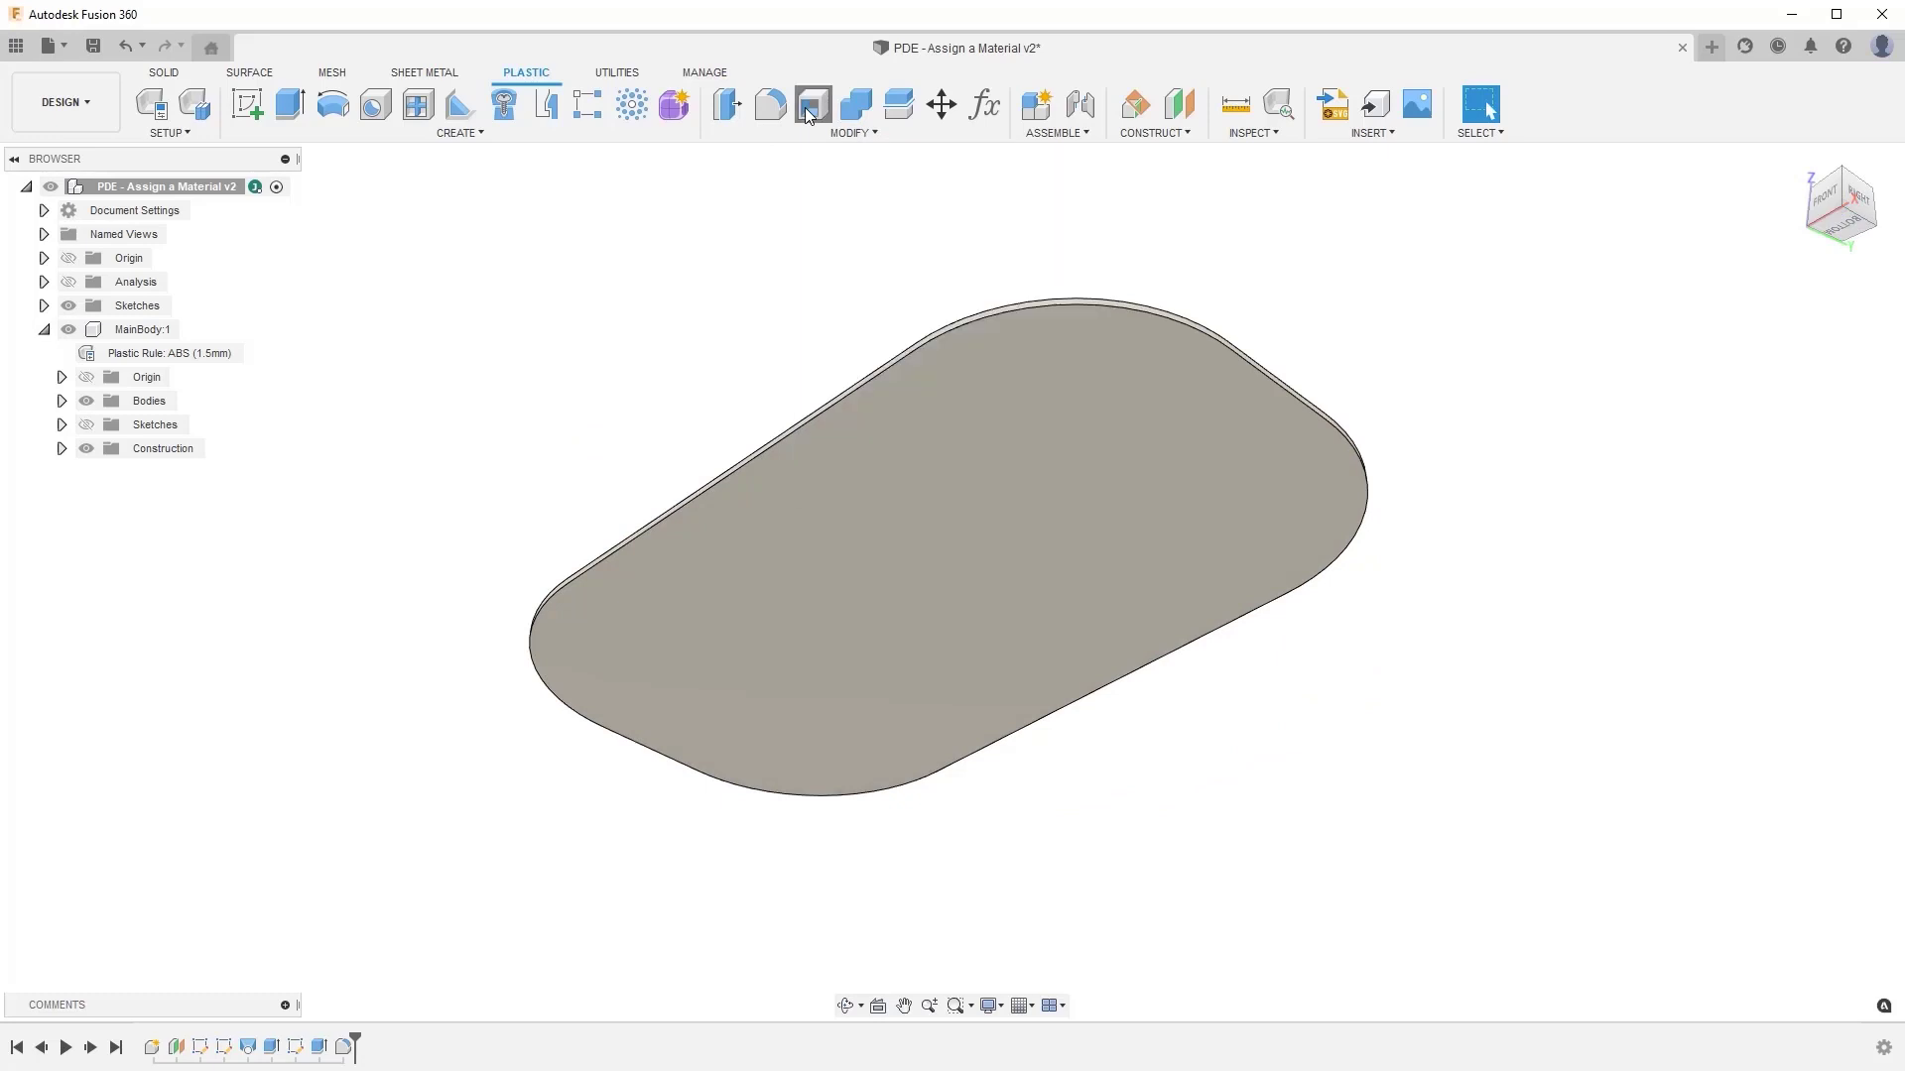
- Shell the body, then begin editing the ABS rule to rename it ABS (3mm)
click(811, 105)
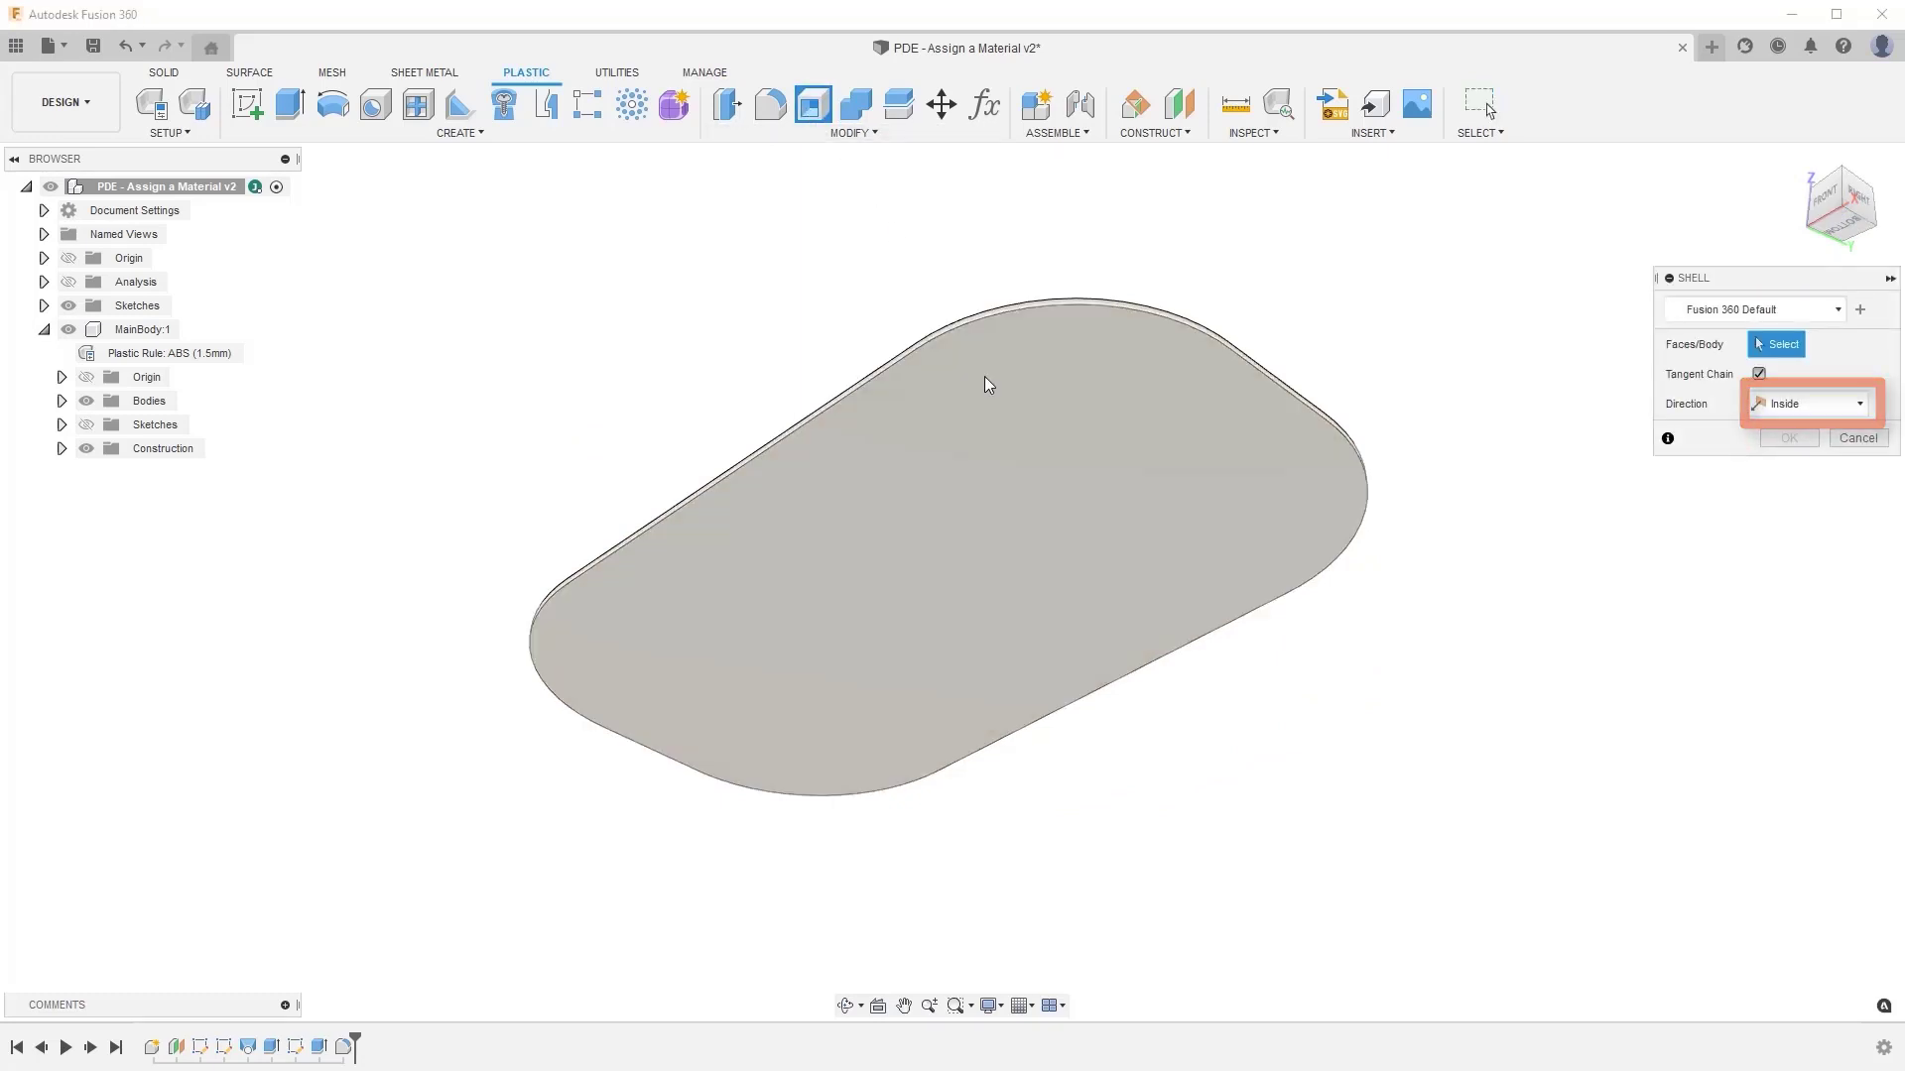
click(984, 385)
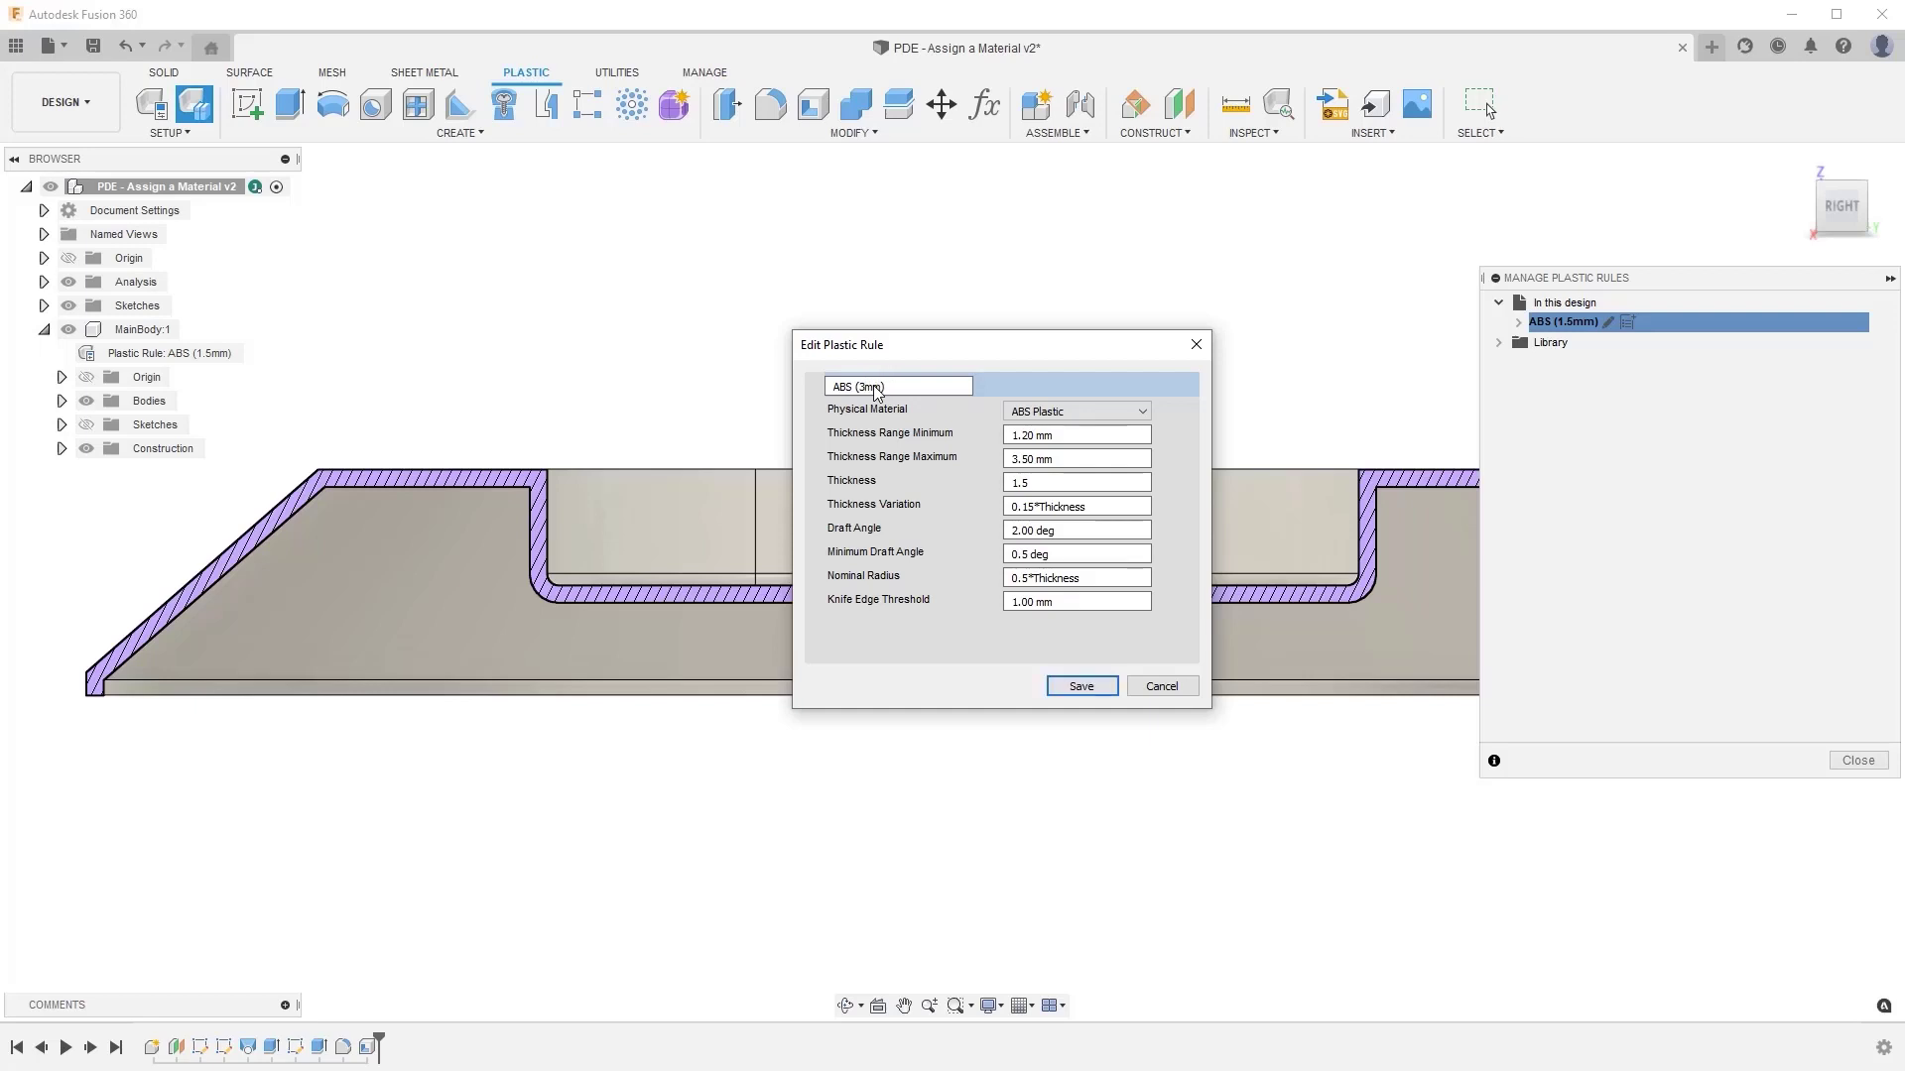
- Set the rule's thickness to 3 mm and save it so MainBody's walls thicken
click(1075, 482)
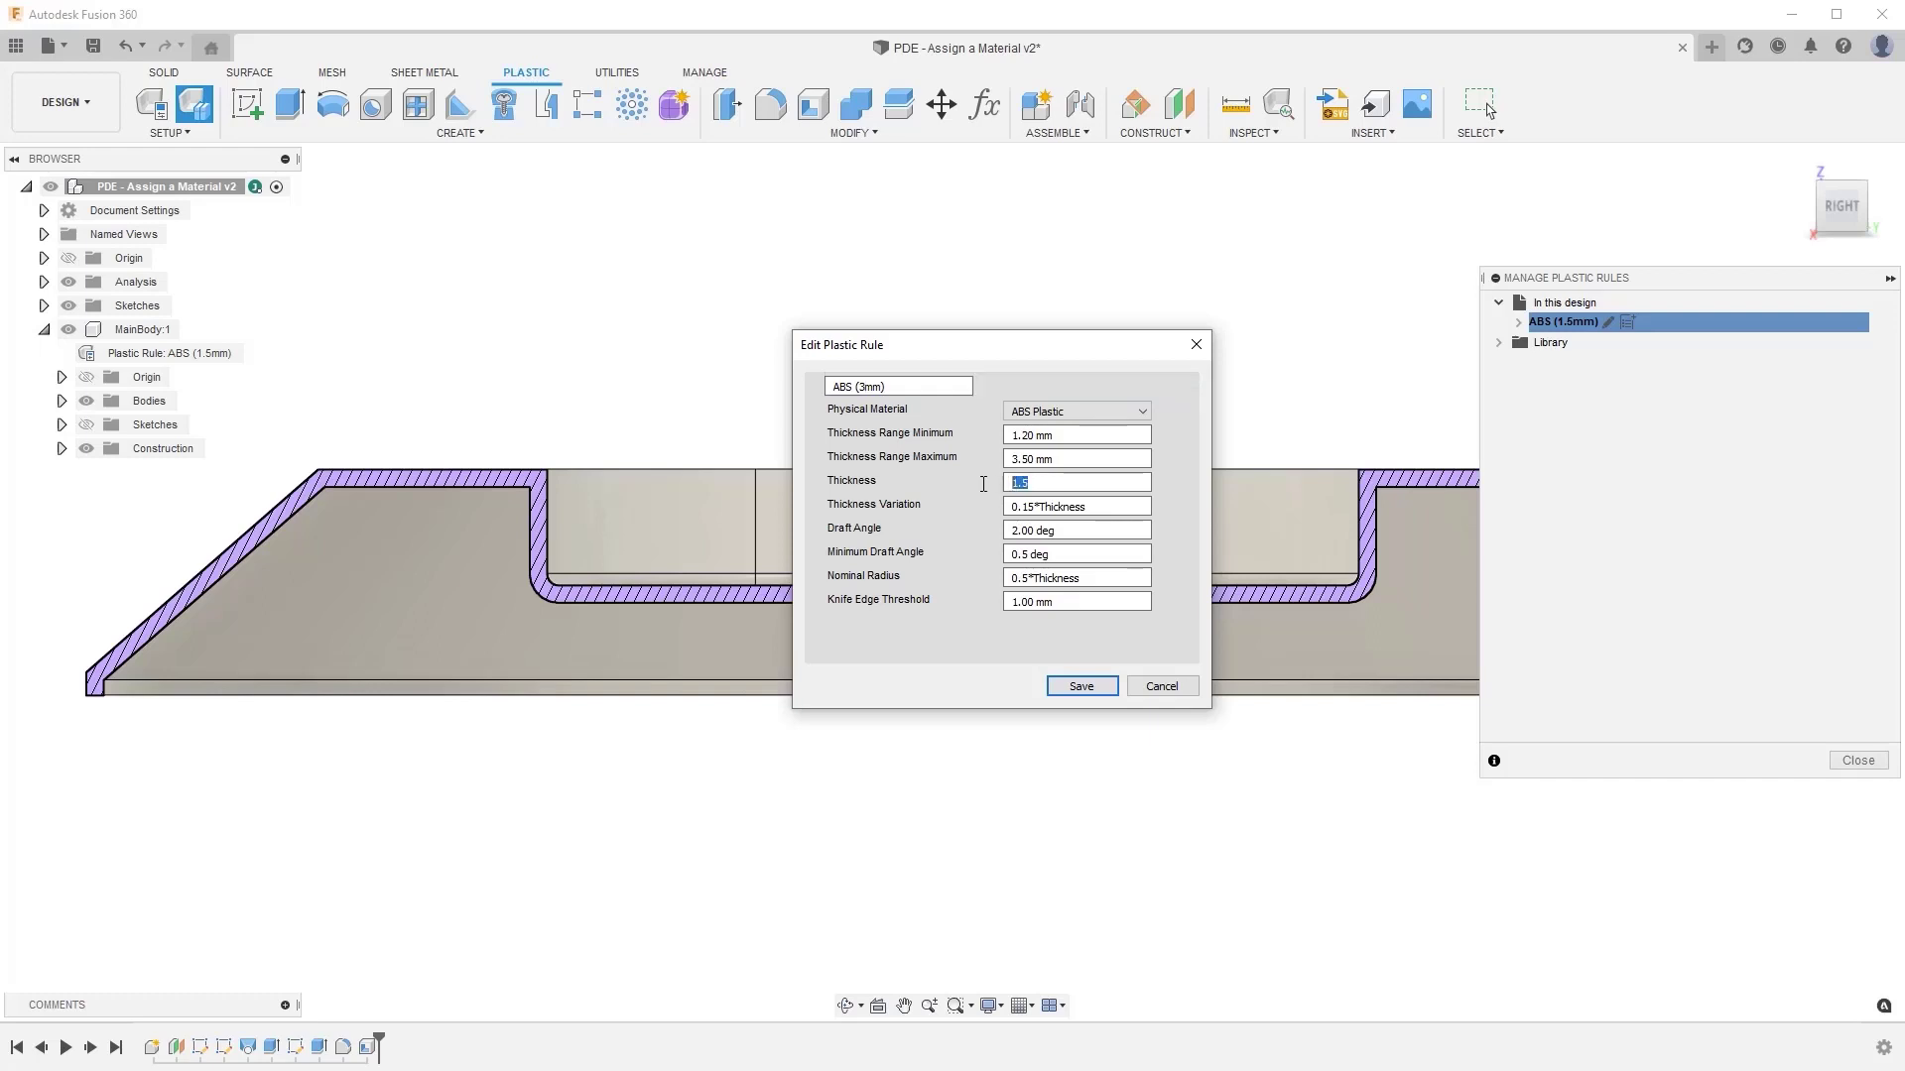
text(3)
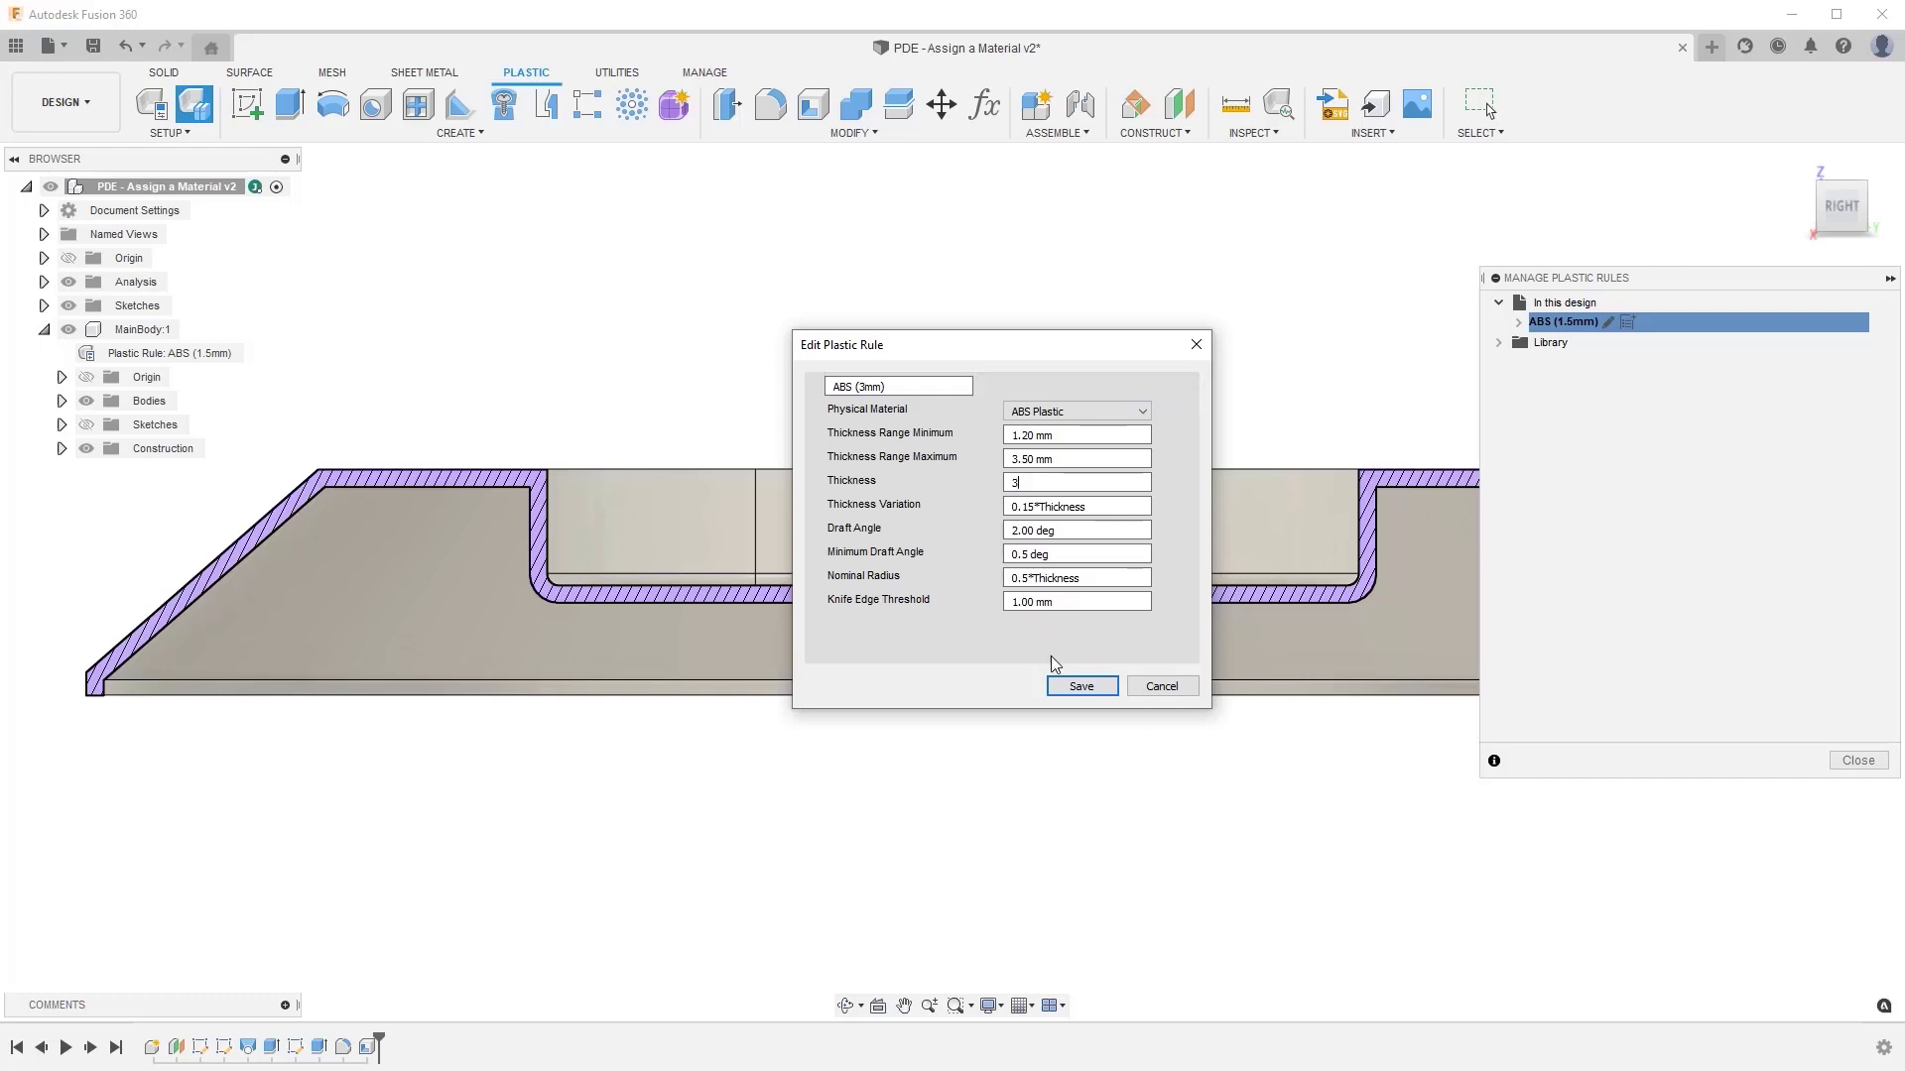
click(1079, 684)
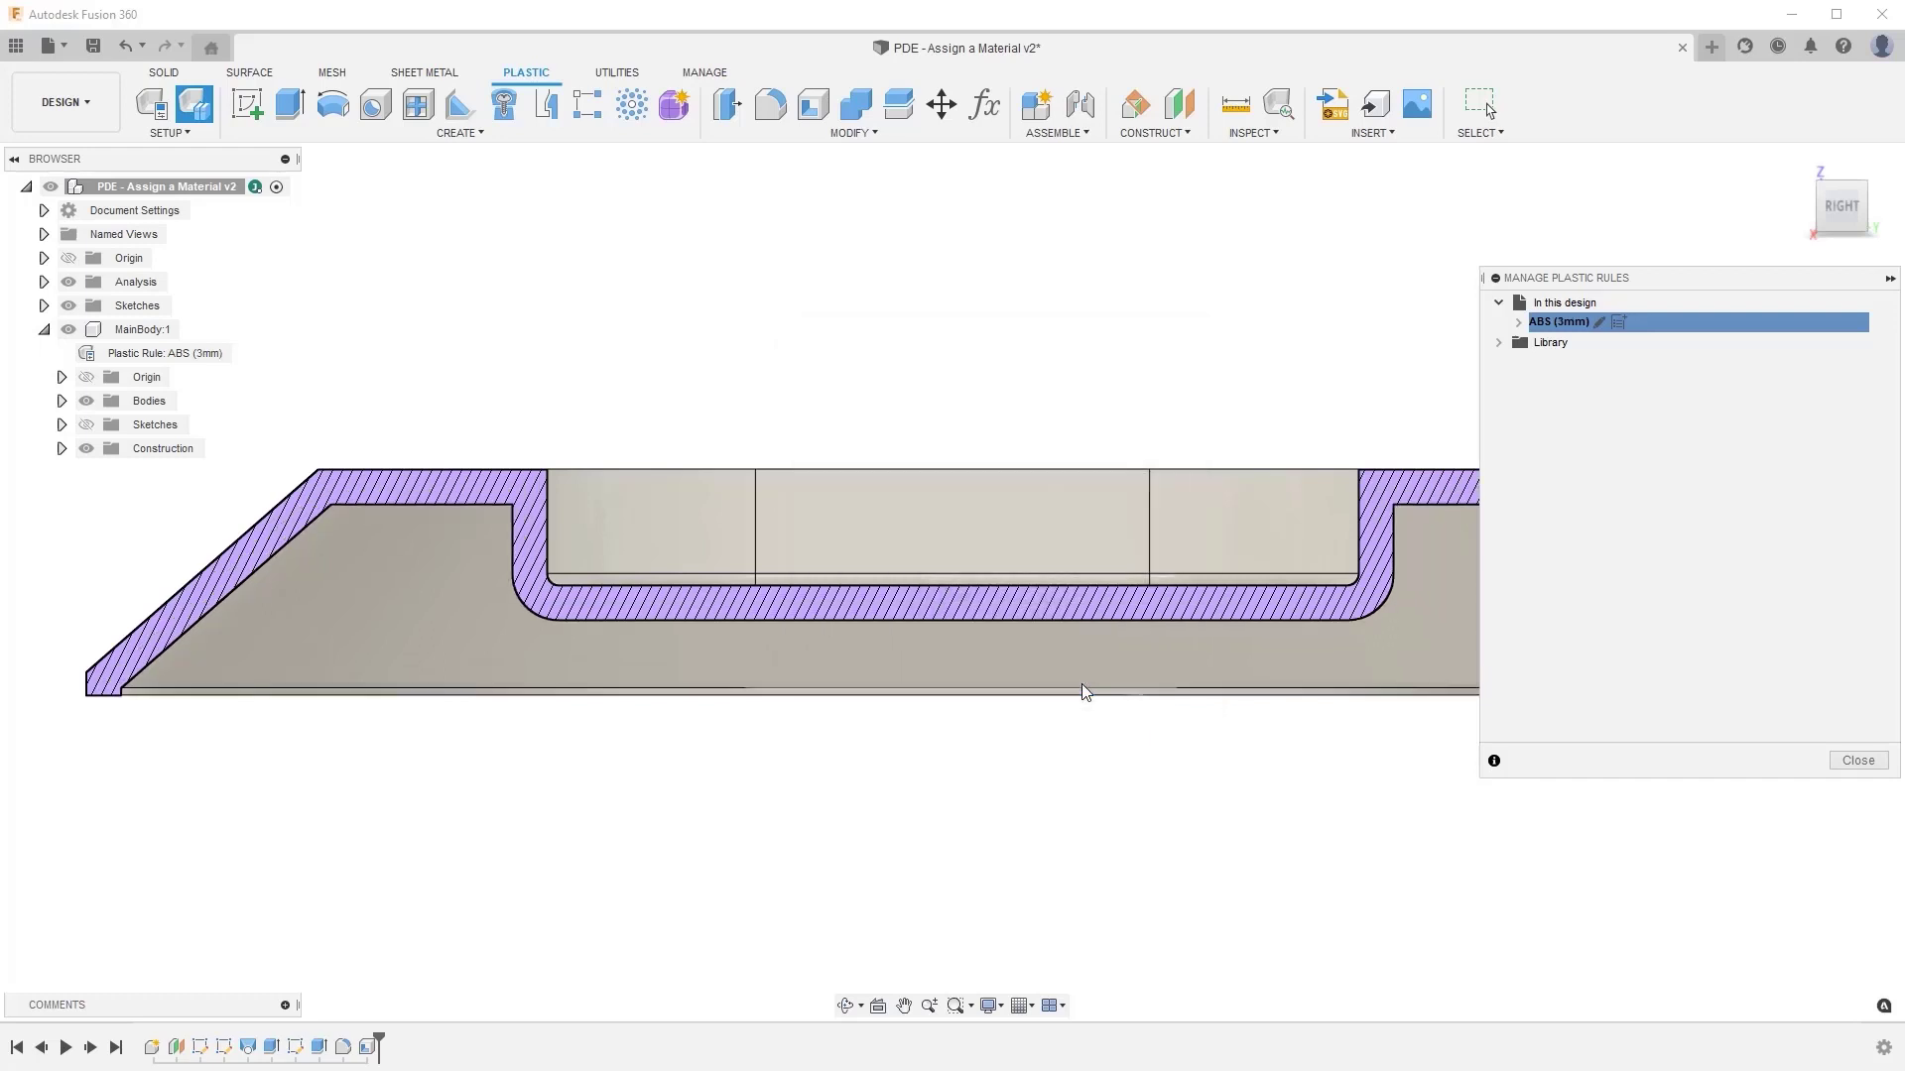